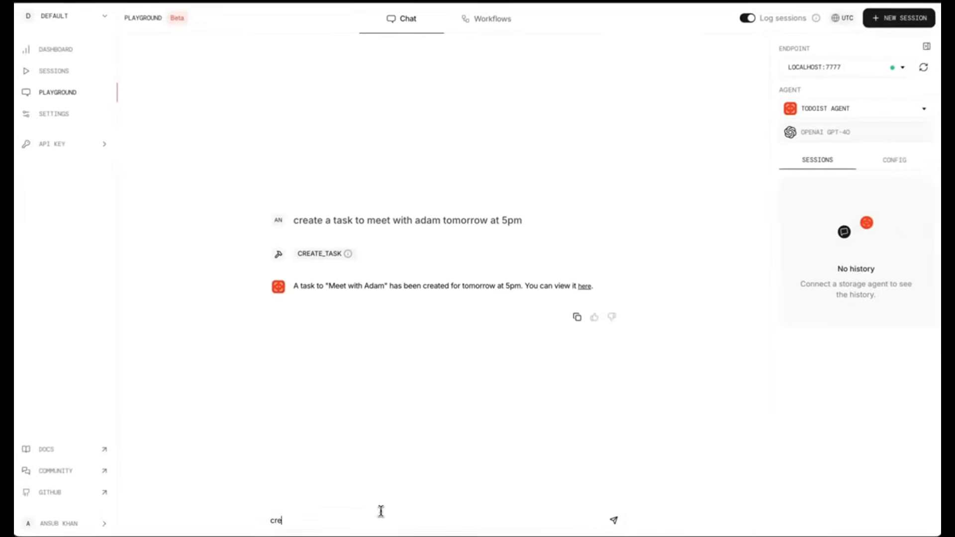
Step: Ask the Todoist agent to 'create a task to meet with' in the chat
type("create a task to meet with")
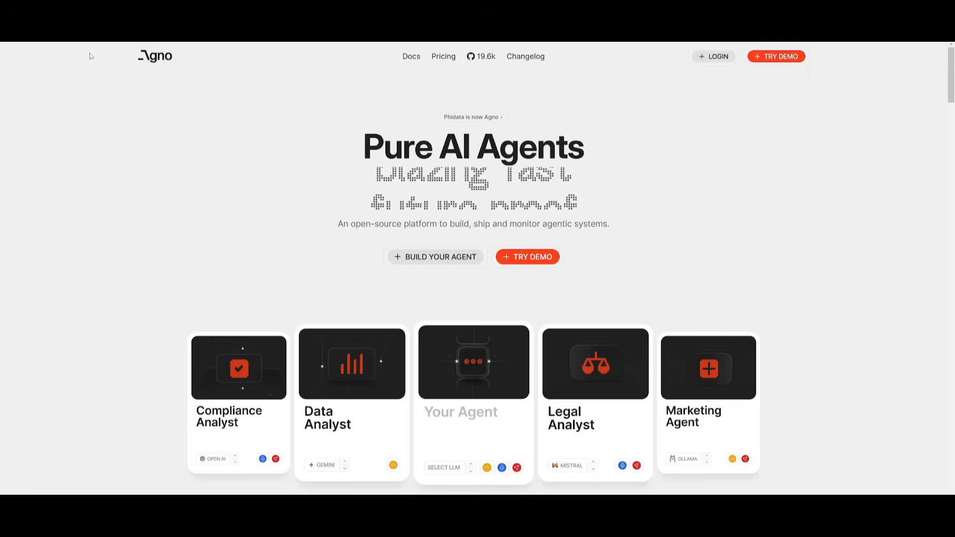
Step: Browse the agno cookbook folder's README of agent concepts on GitHub
left_click(411, 55)
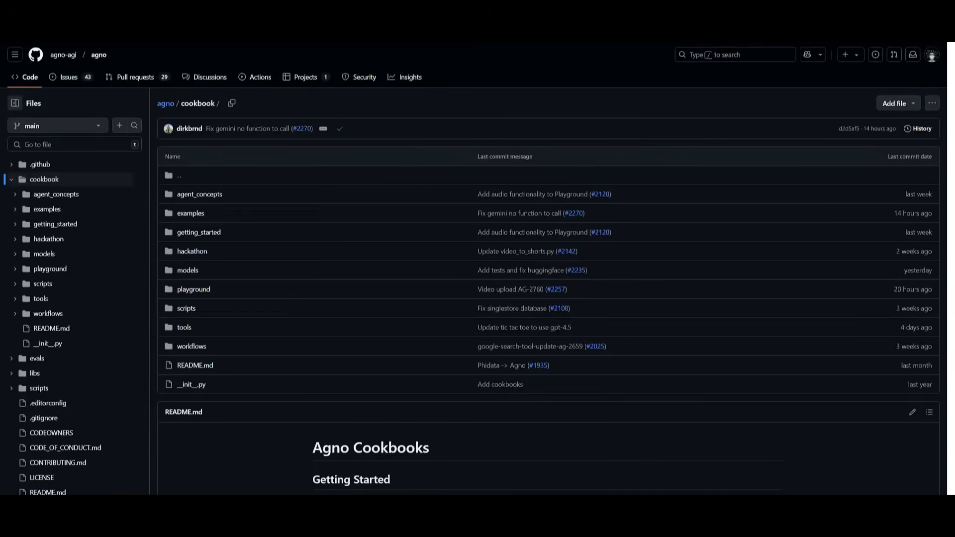
scroll("down", 3)
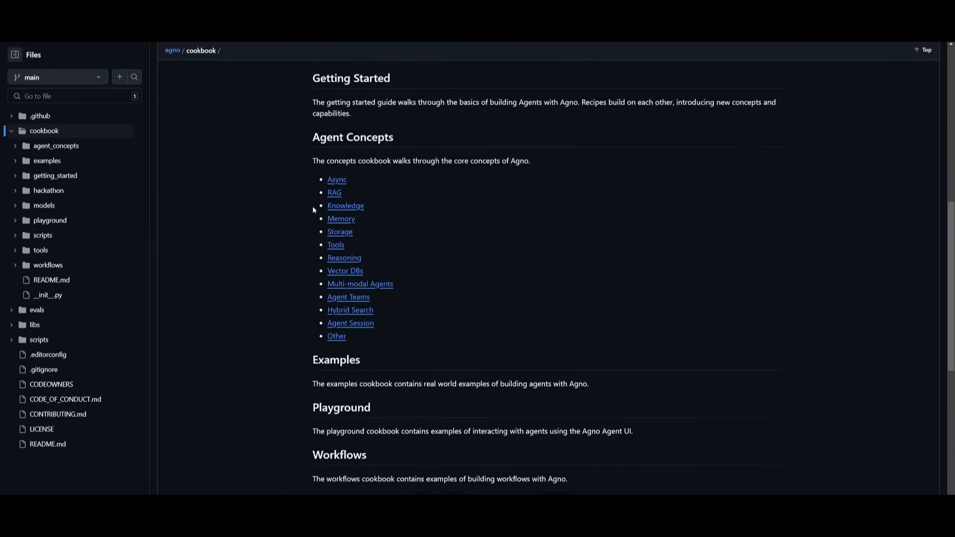
scroll("down", 3)
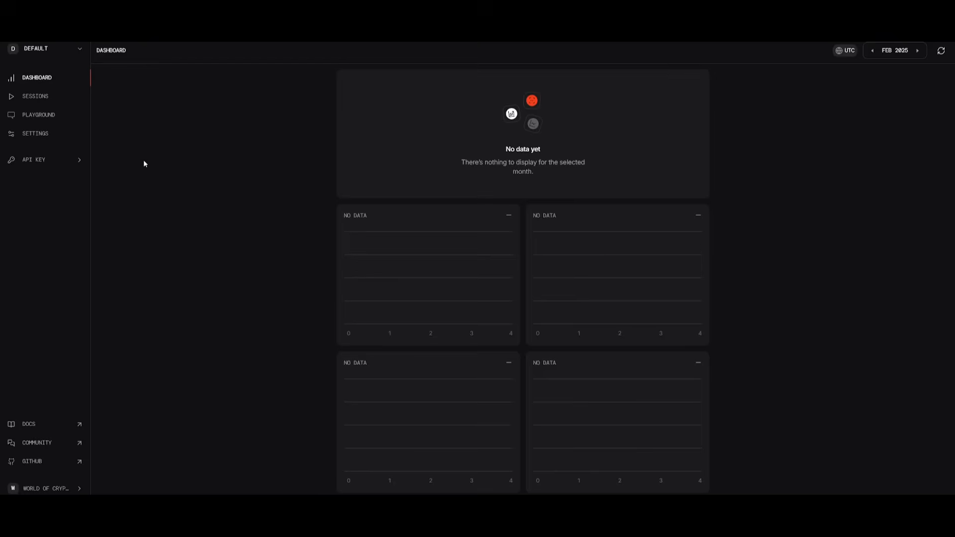
mouse_move(39, 115)
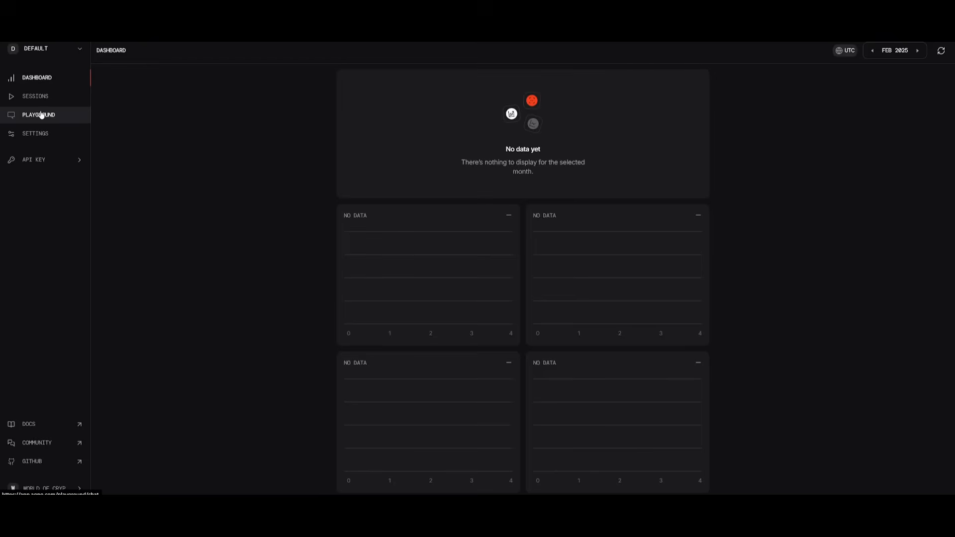
Step: Connect the playground to the demo agents endpoint and review available endpoints
left_click(39, 114)
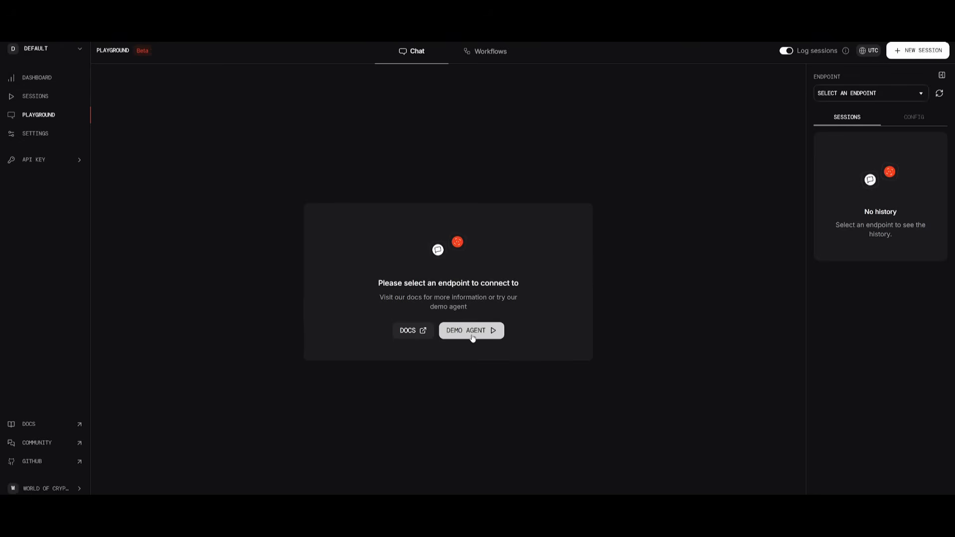
left_click(471, 331)
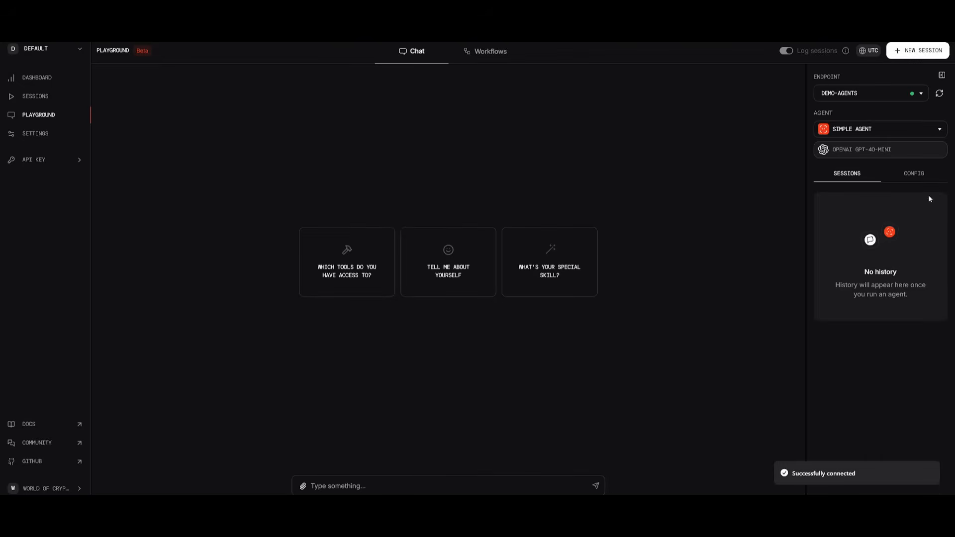
left_click(870, 93)
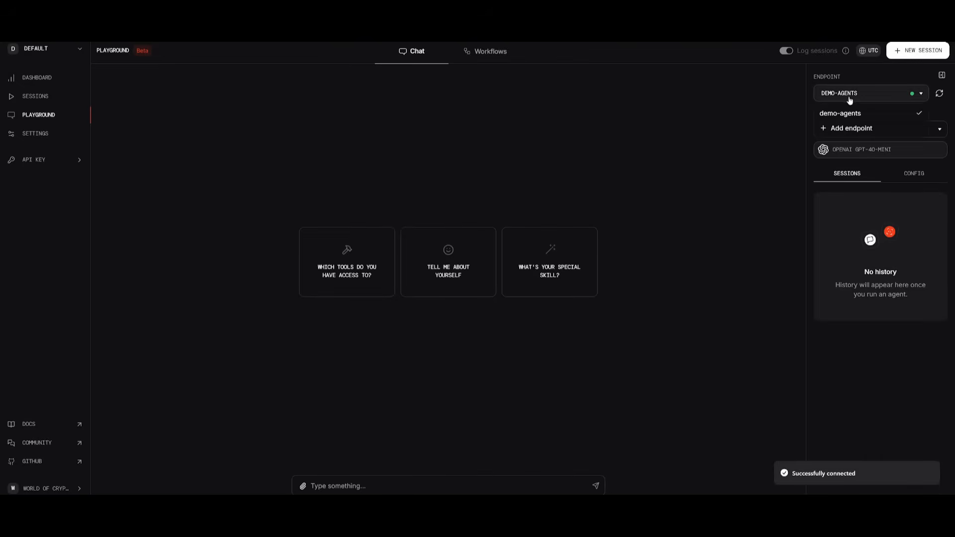
left_click(840, 113)
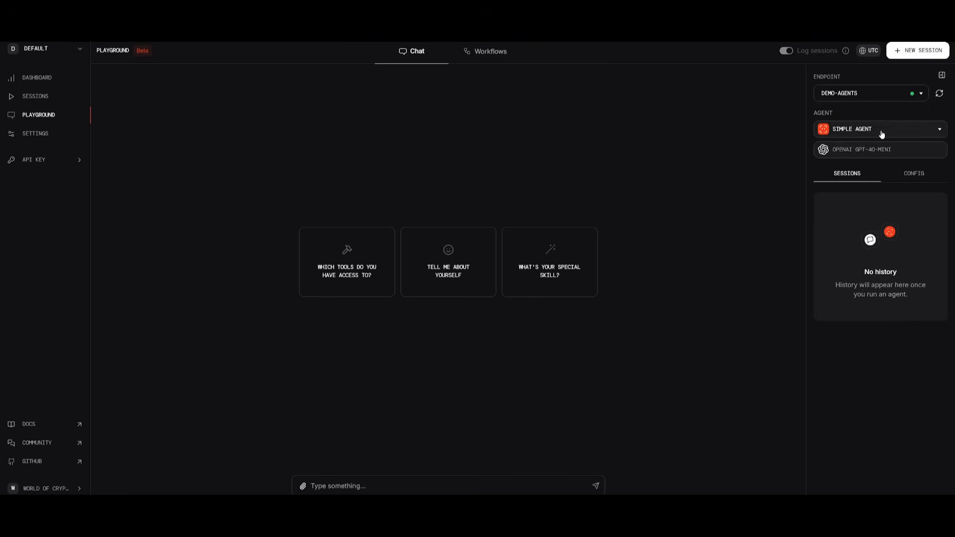
Step: Select the Web Search Agent and ask which tools it has
left_click(878, 128)
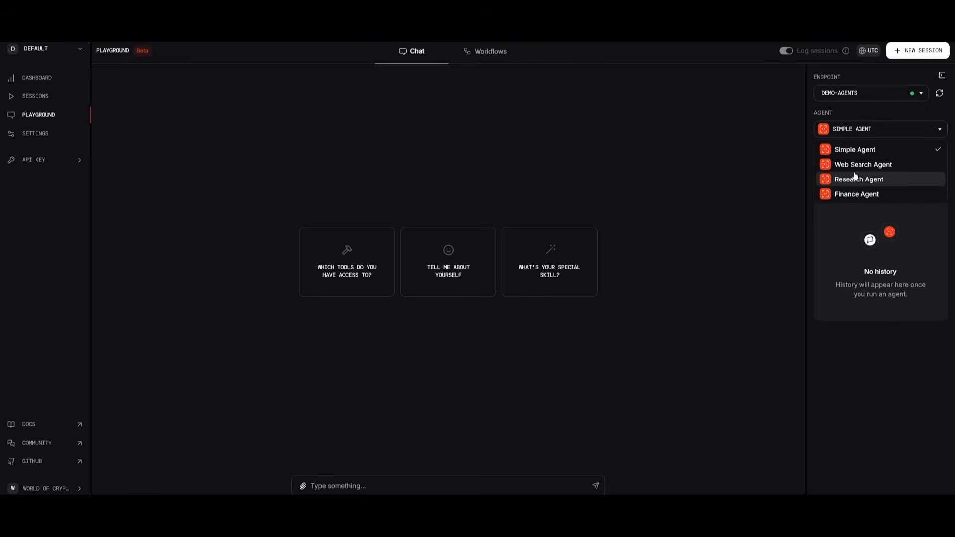
mouse_move(863, 164)
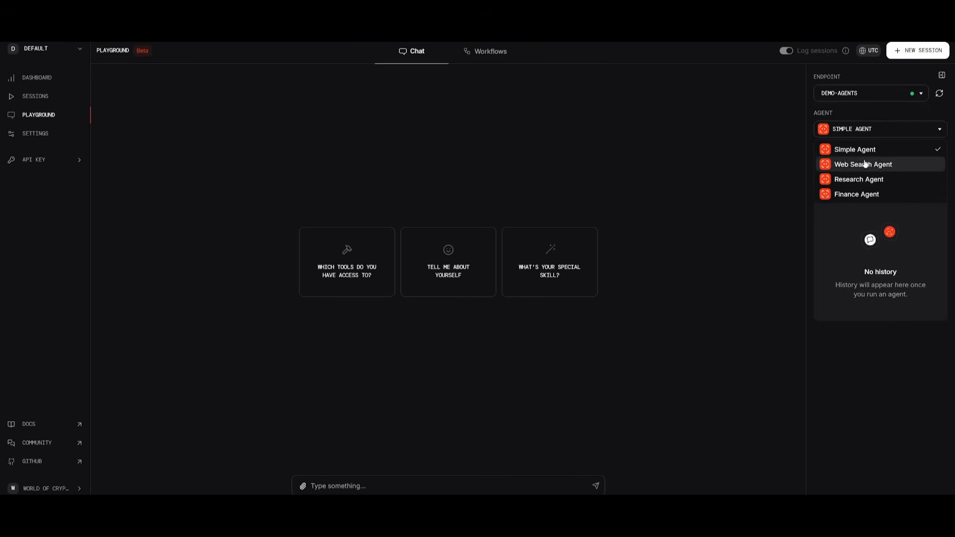
left_click(863, 164)
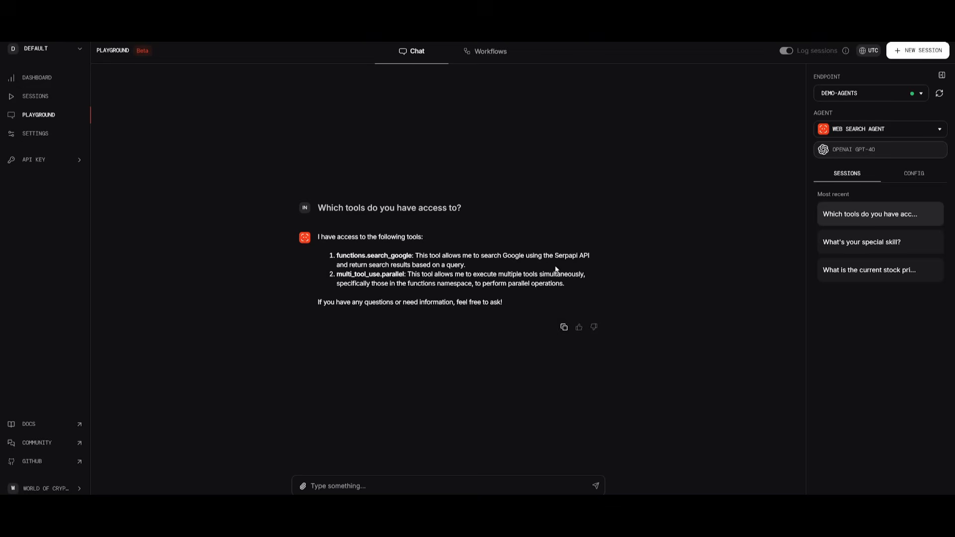
type("wha")
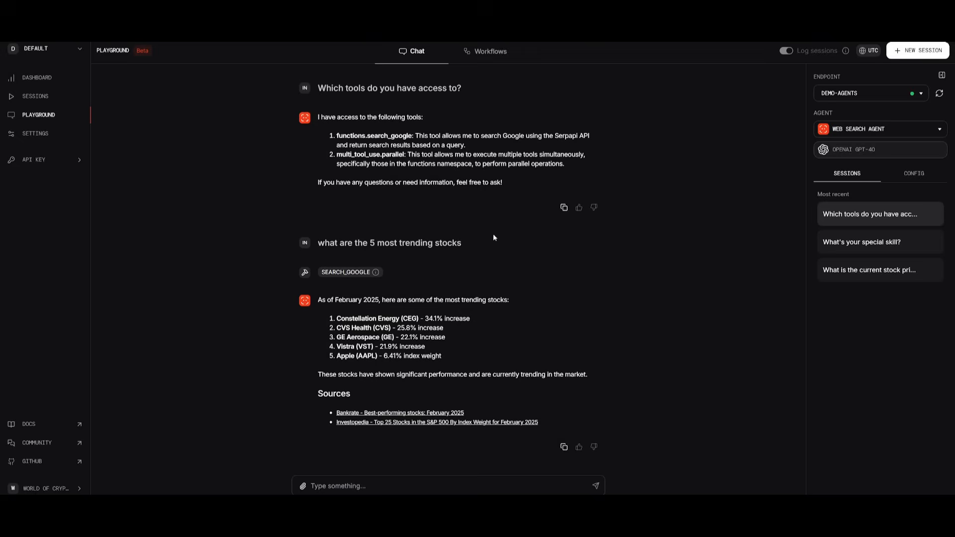
Step: Select the Research Agent and ask which tools it has access to
left_click(879, 128)
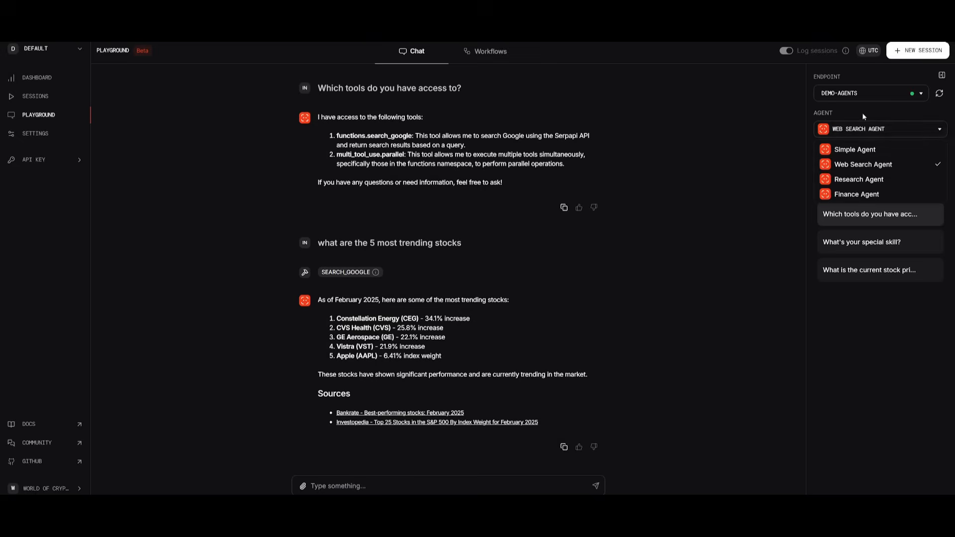
left_click(859, 179)
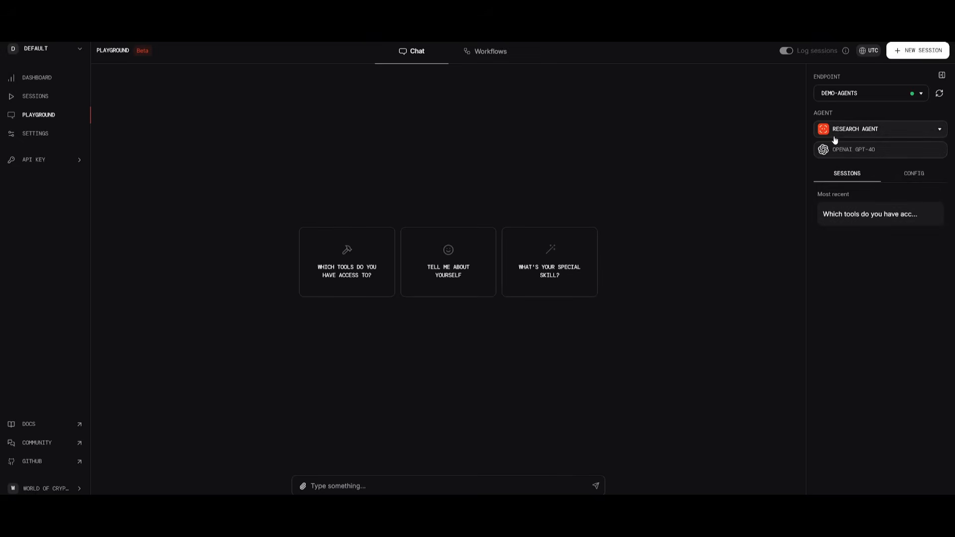
left_click(347, 262)
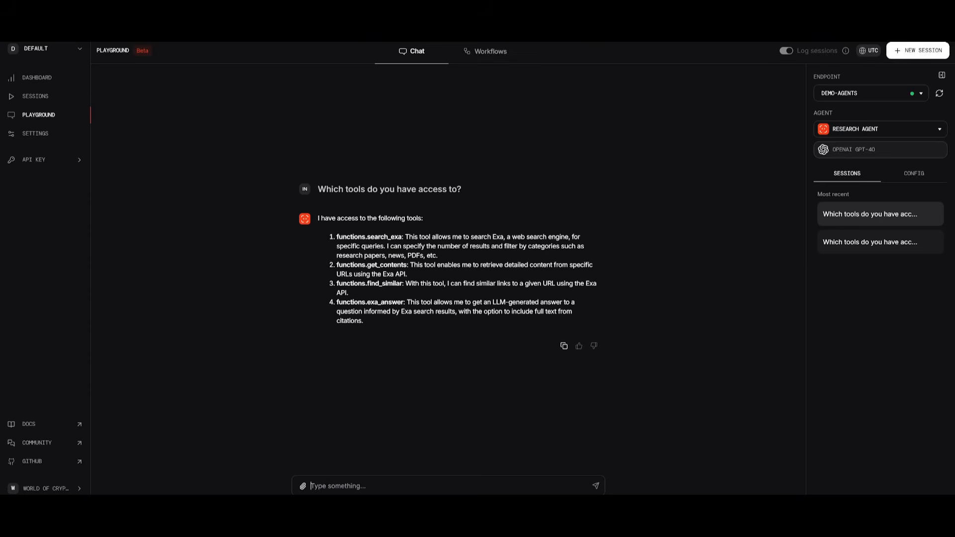
type("give us a insights on")
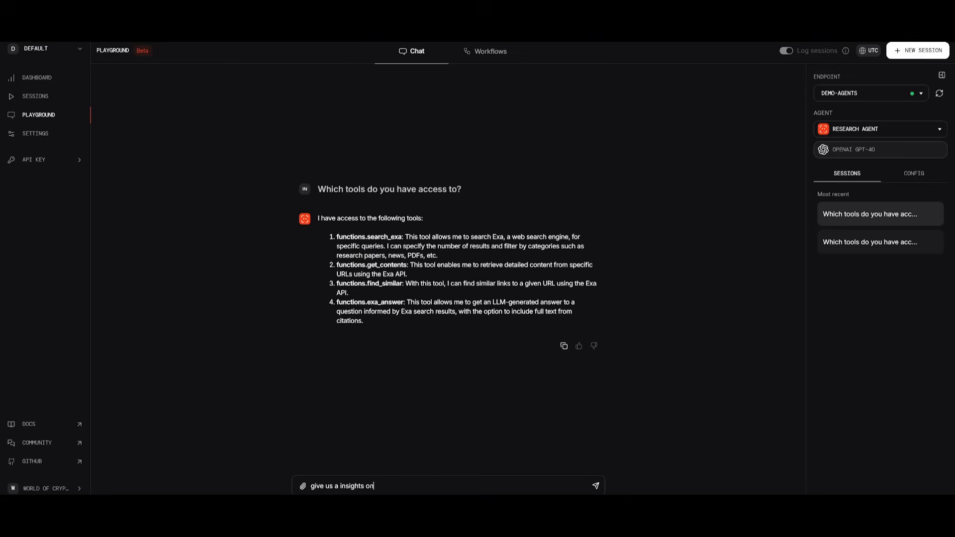
Step: Ask the Research Agent 'what world of ai' about the YouTube channel
type("what world of ai youtube channel i")
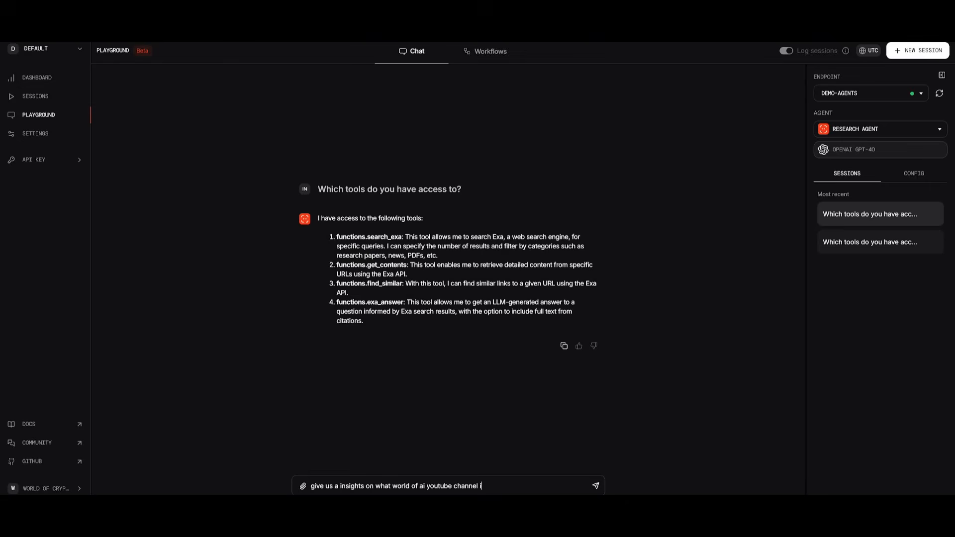
left_click(595, 485)
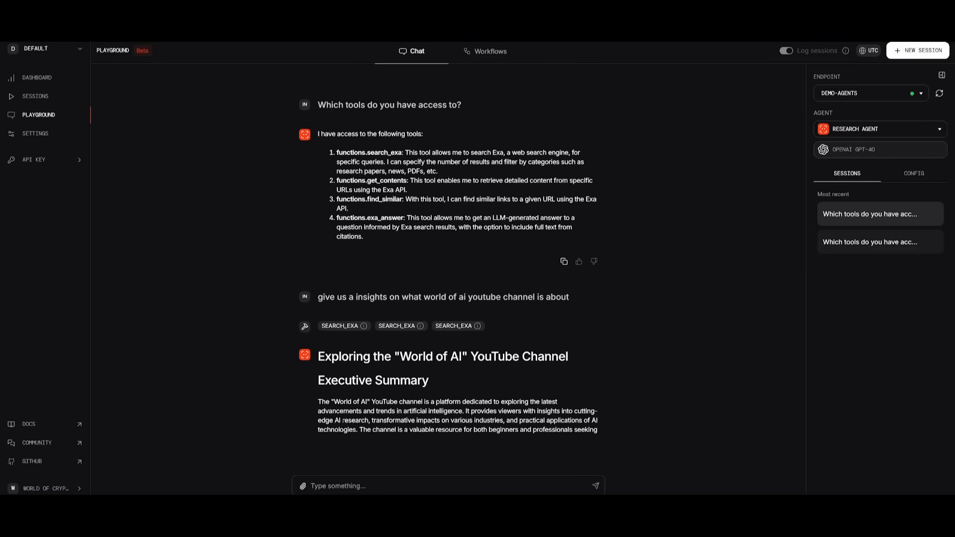
Step: Read through the Exa-sourced report on the World of AI channel
scroll("down", 3)
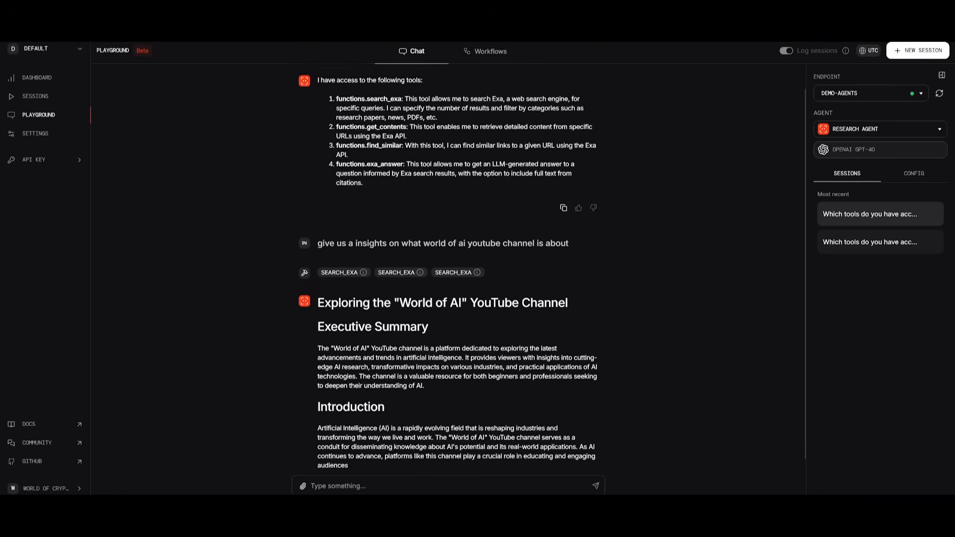
scroll("down", 3)
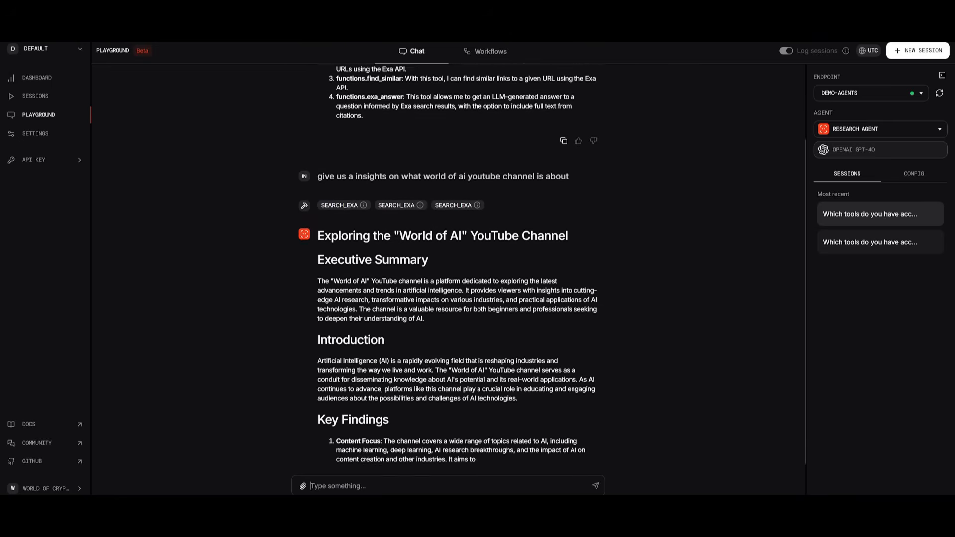
scroll("down", 3)
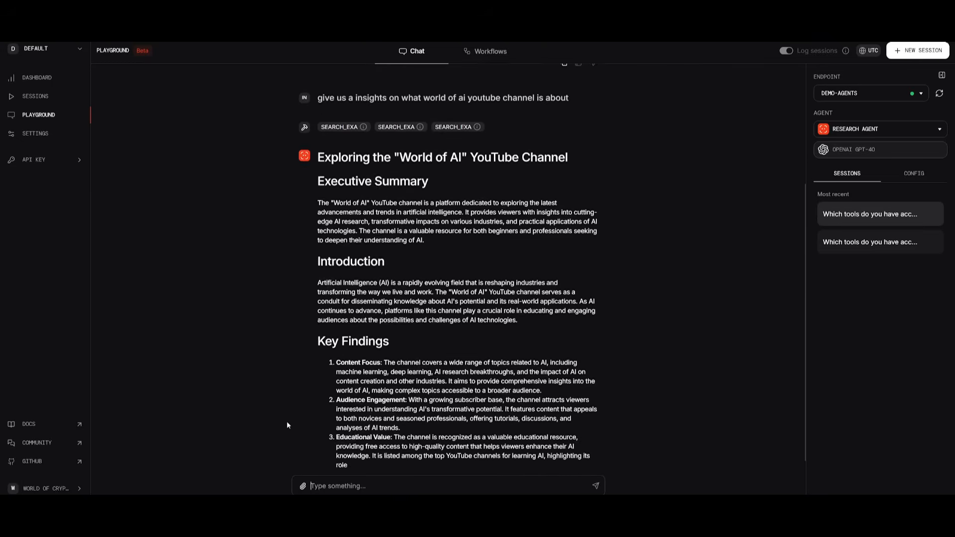
scroll("down", 3)
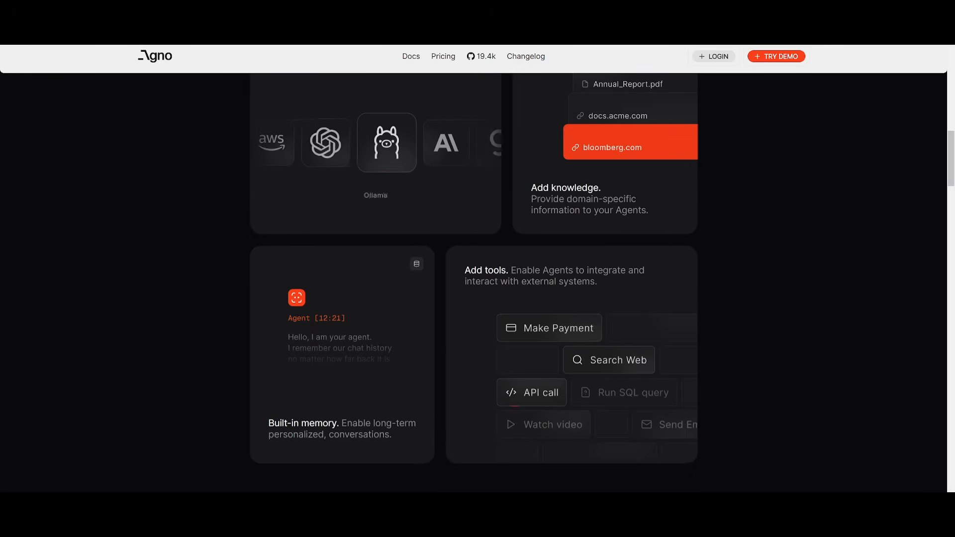
Step: Go to the agno-agi/agno repository page on GitHub
left_click(411, 56)
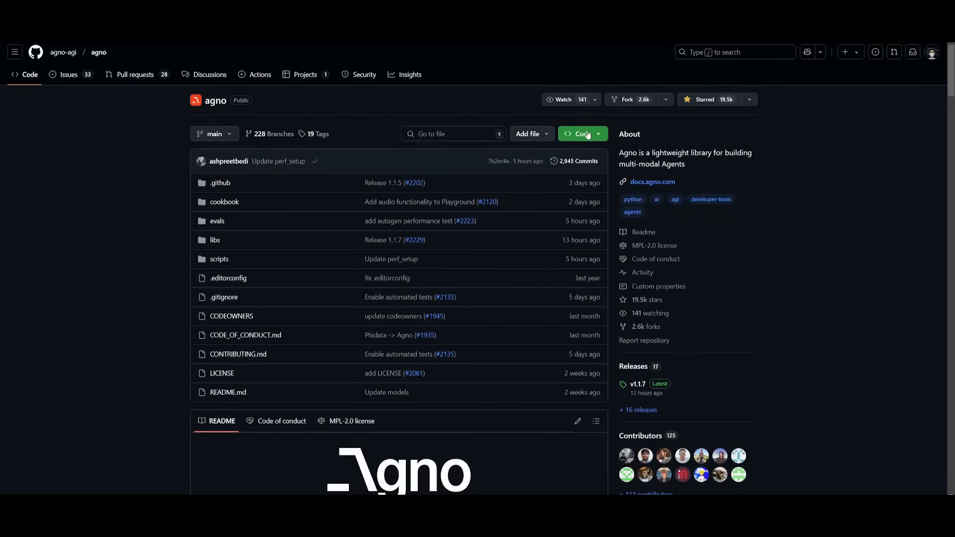
Step: Copy the agno repository's HTTPS clone URL and launch a terminal
left_click(579, 134)
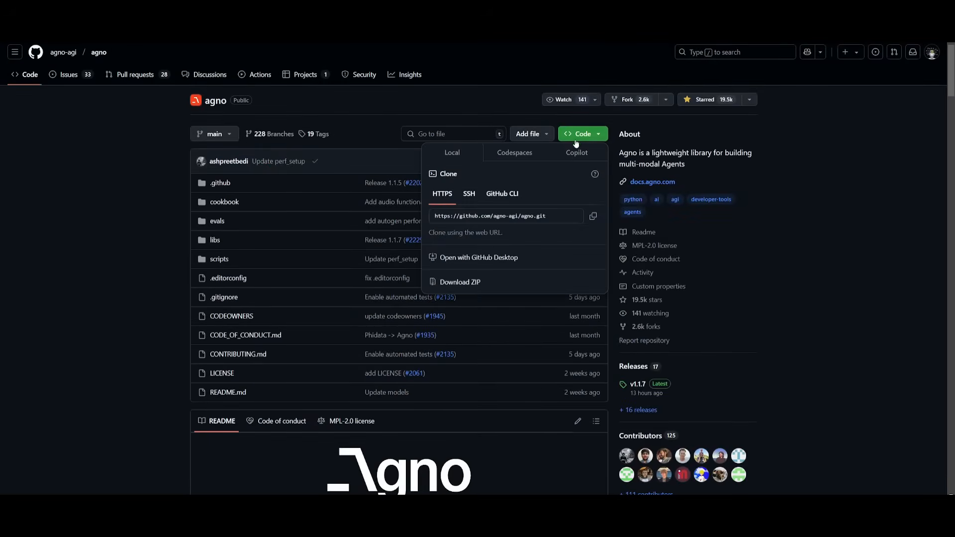
left_click(593, 216)
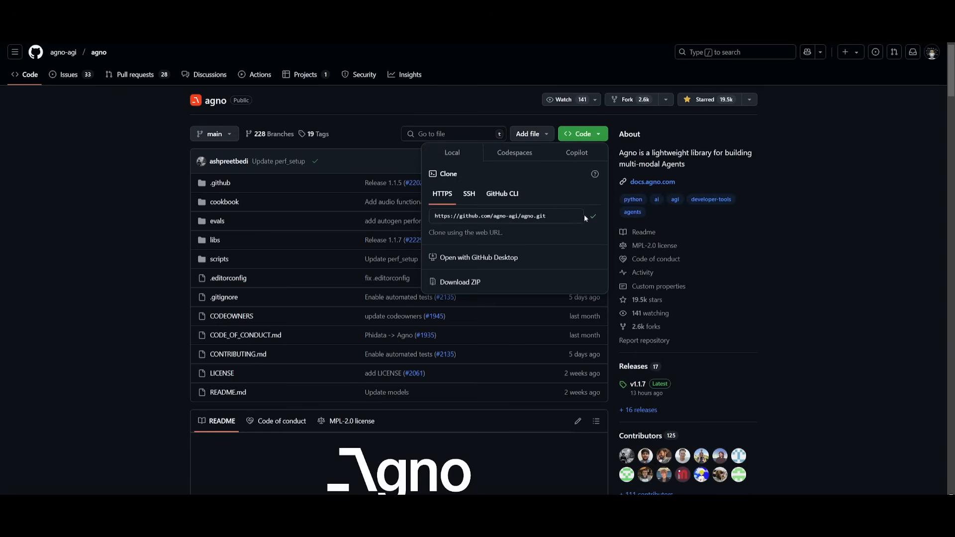
left_click(115, 311)
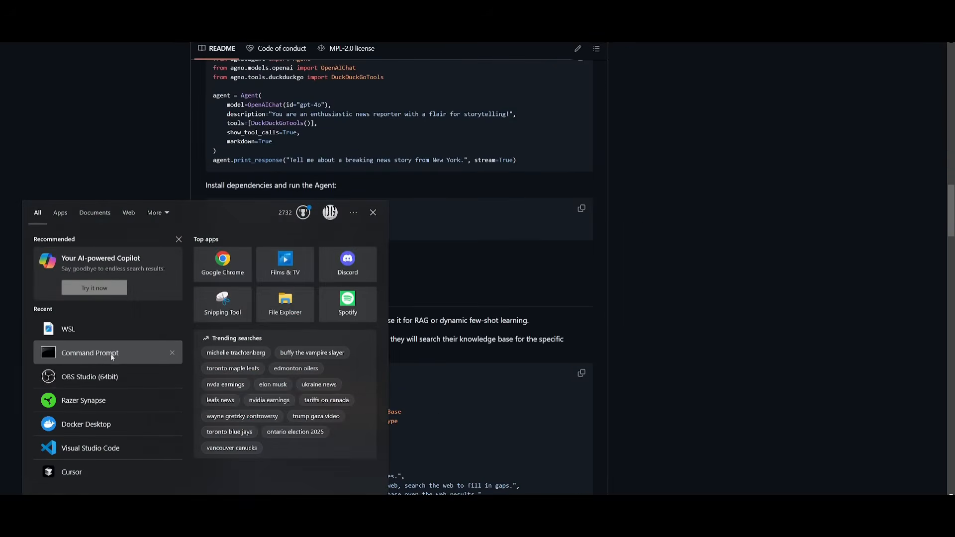
left_click(89, 353)
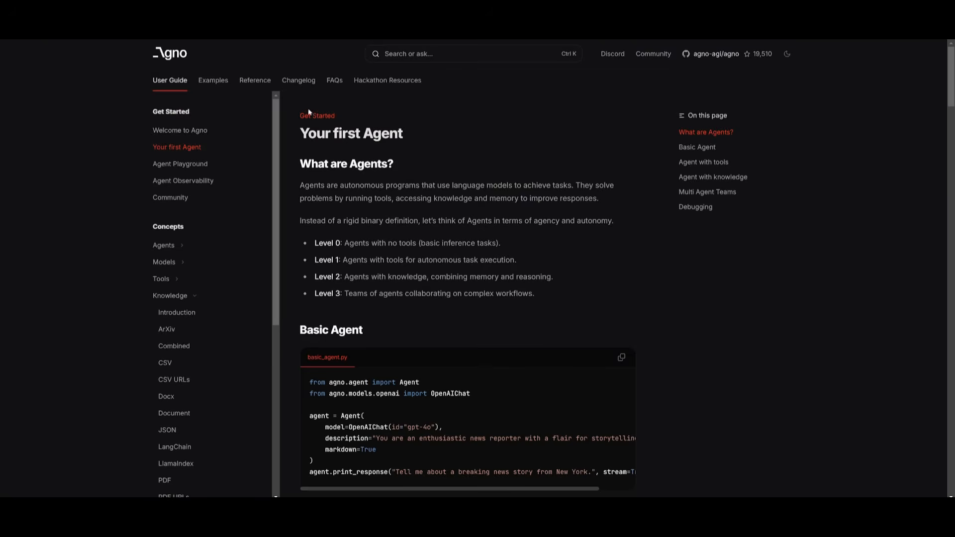
mouse_move(308, 112)
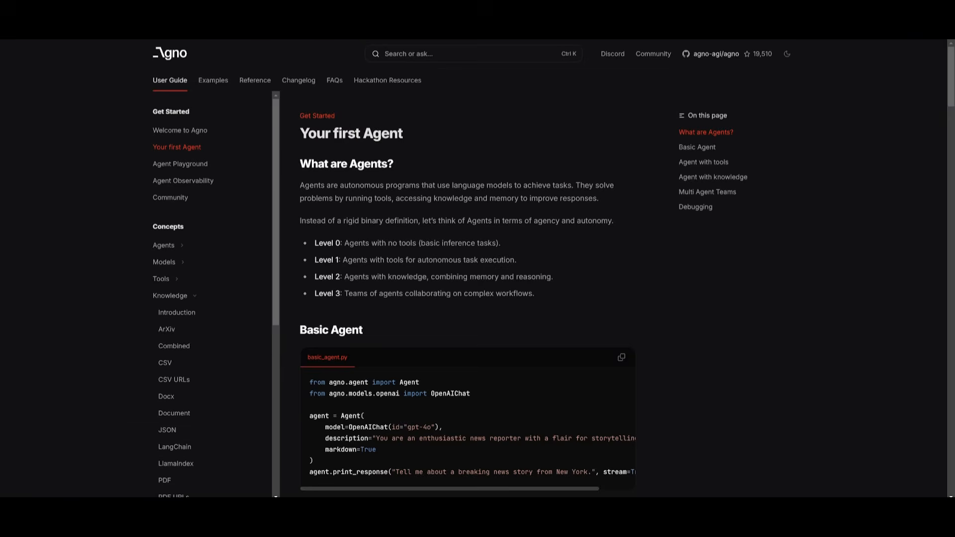
mouse_move(164, 245)
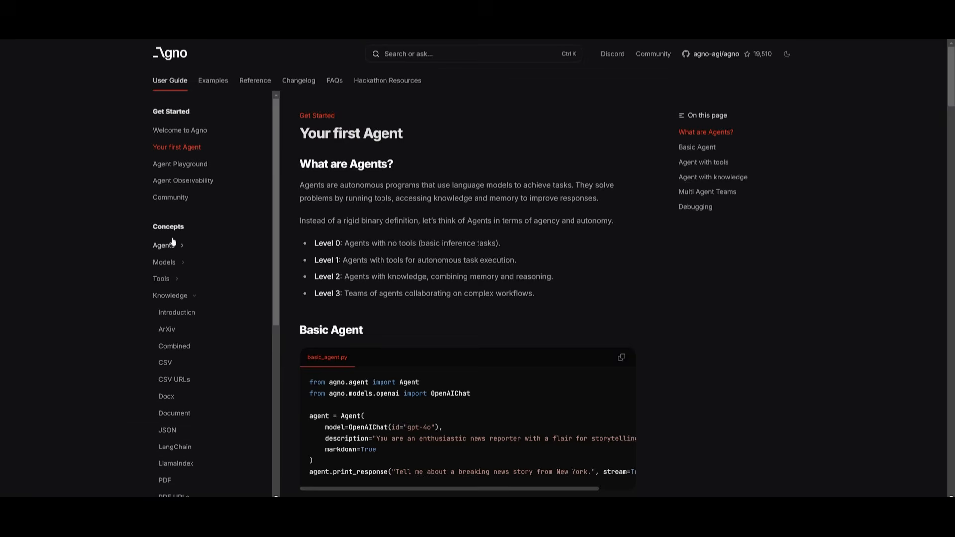
Step: Browse the User Guide and the Examples overview page in Agno Docs
scroll("down", 3)
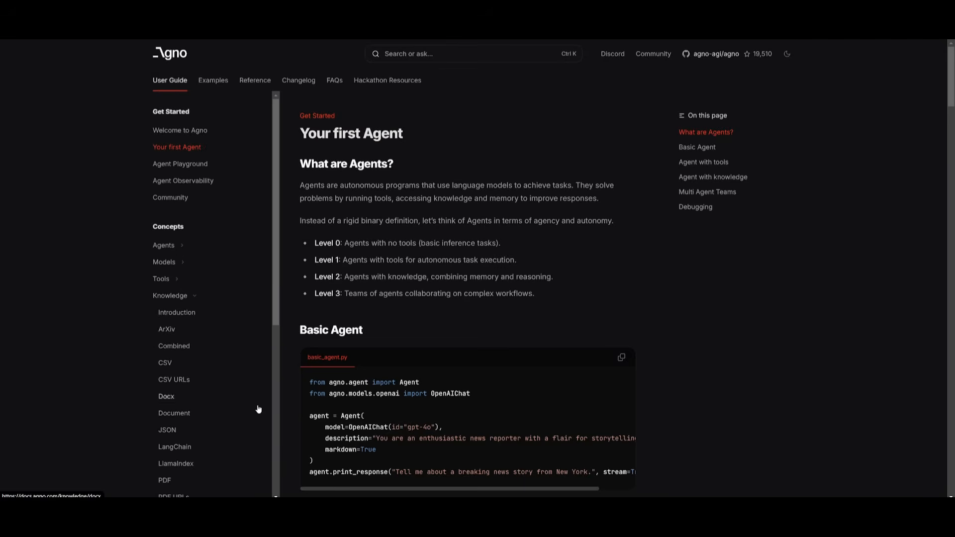
mouse_move(289, 400)
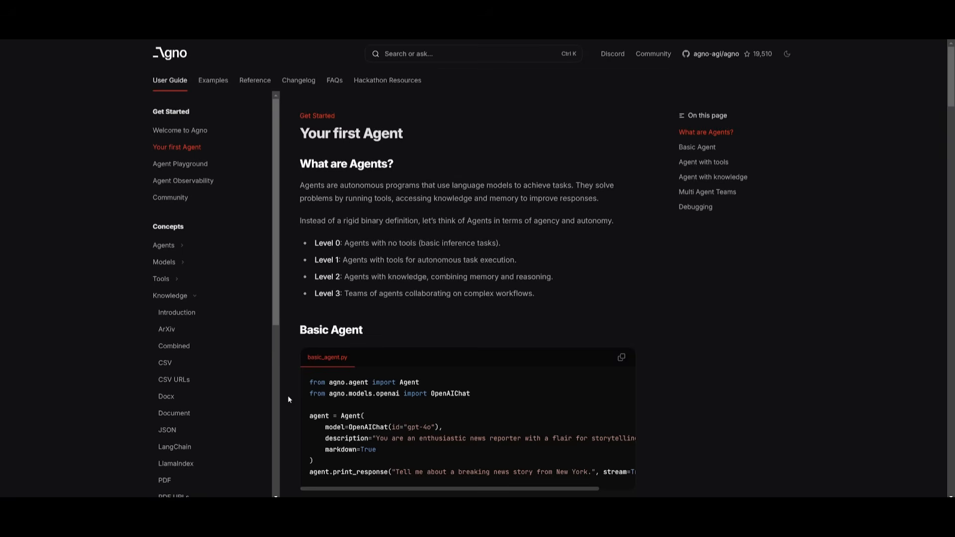
scroll("down", 3)
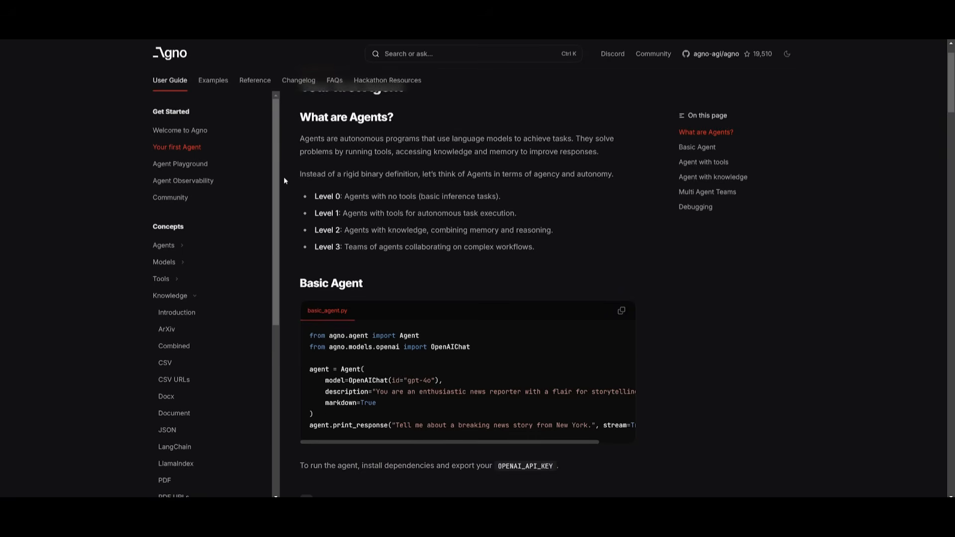
scroll("down", 3)
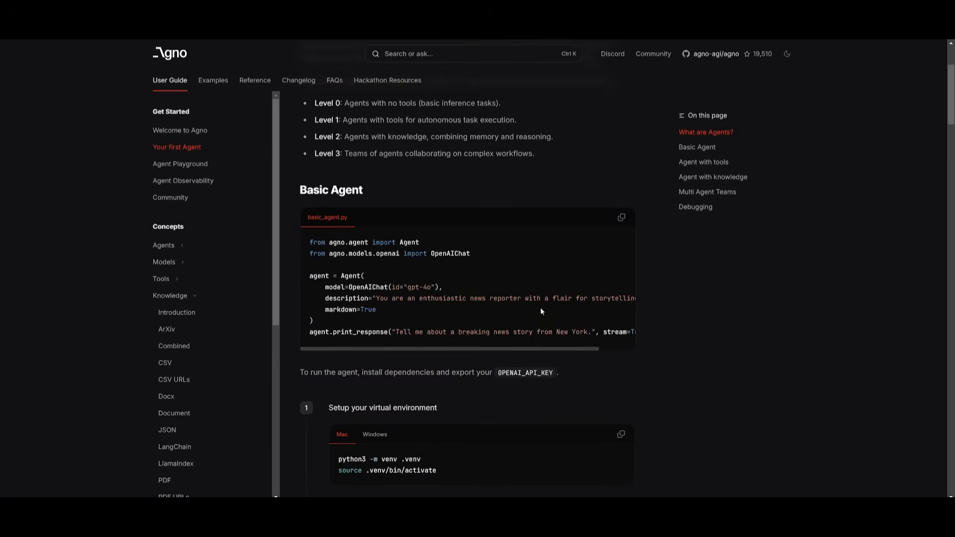
scroll("down", 3)
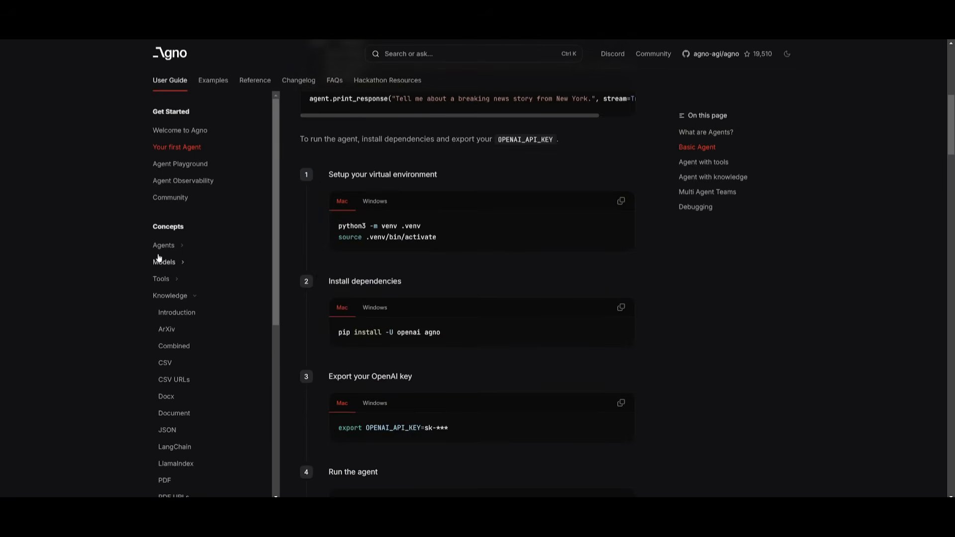
mouse_move(181, 130)
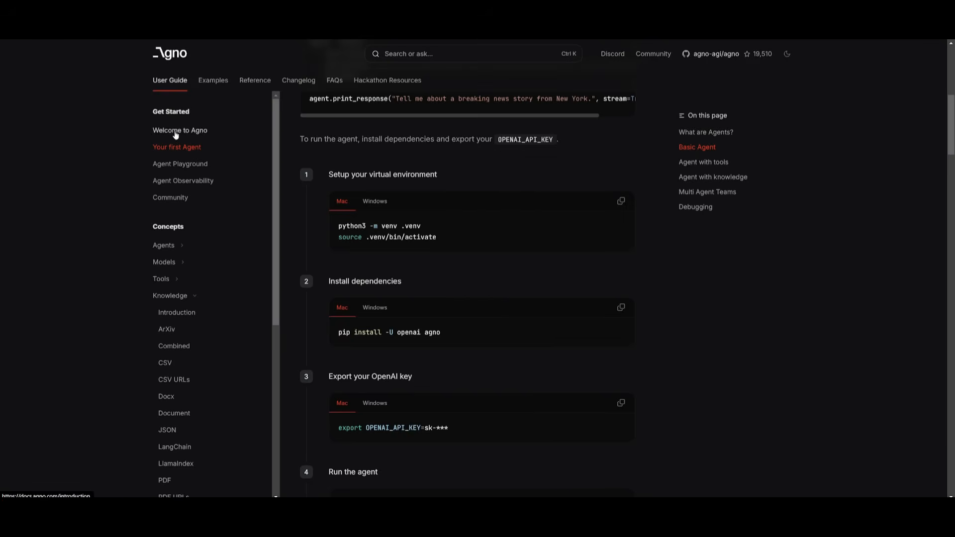
left_click(212, 79)
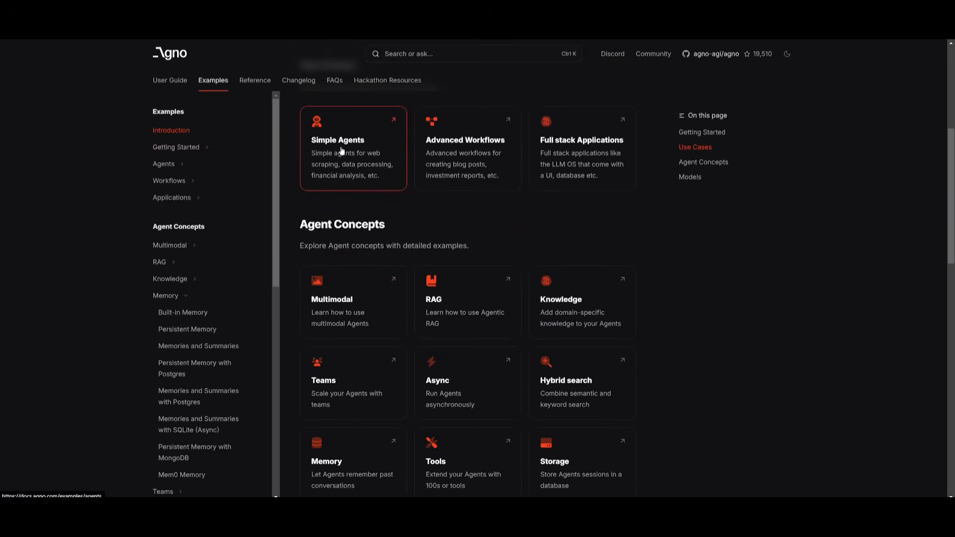
mouse_move(457, 164)
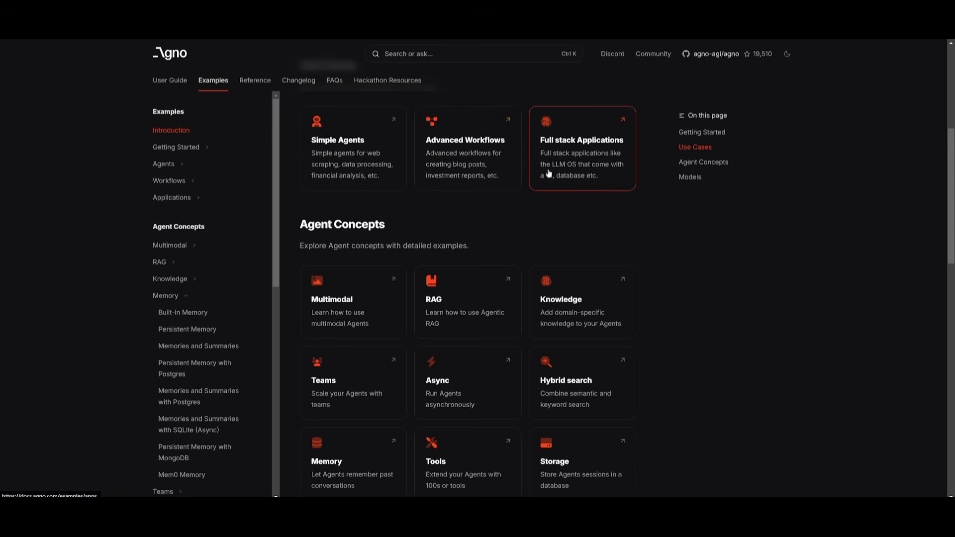
scroll("down", 3)
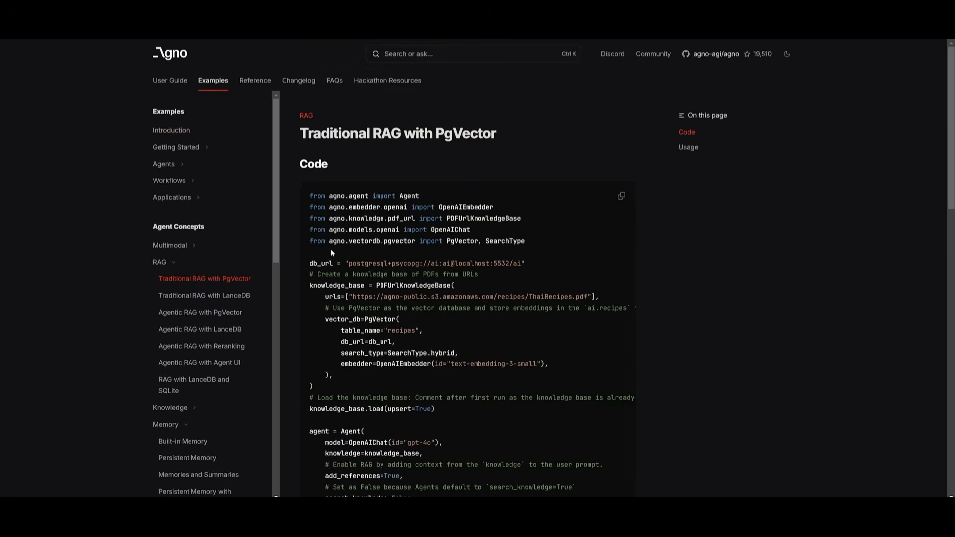
Step: Return to the Your first Agent guide's virtual-environment step and bring up Windows search
left_click(170, 80)
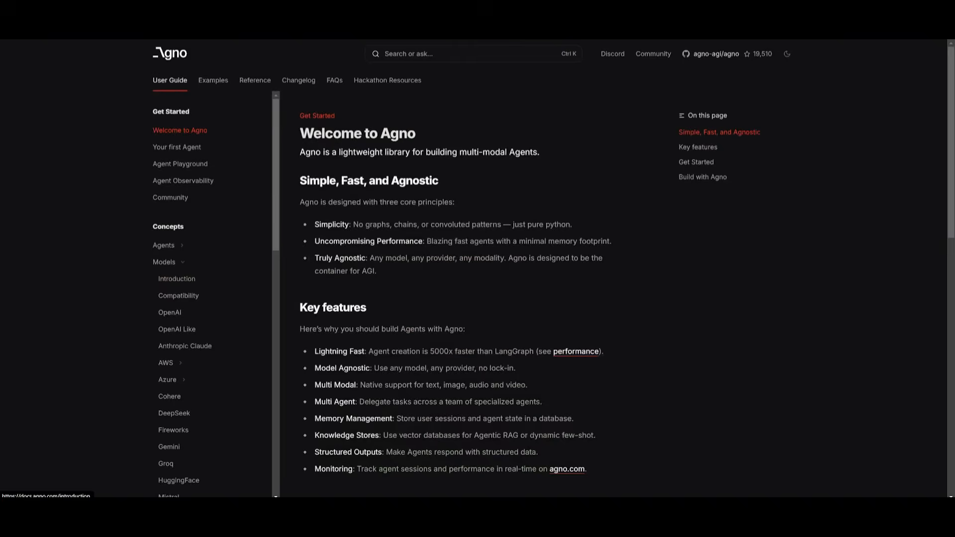
left_click(177, 148)
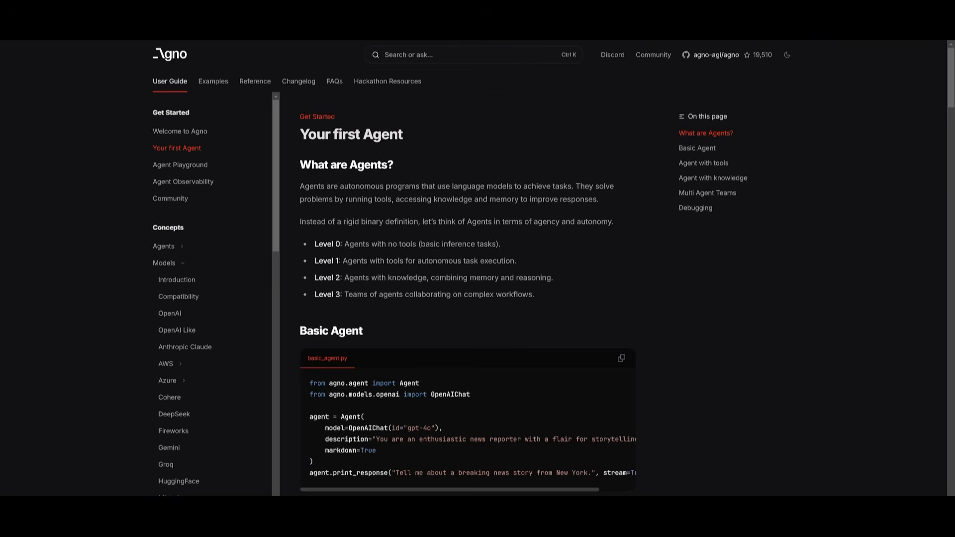
mouse_move(344, 216)
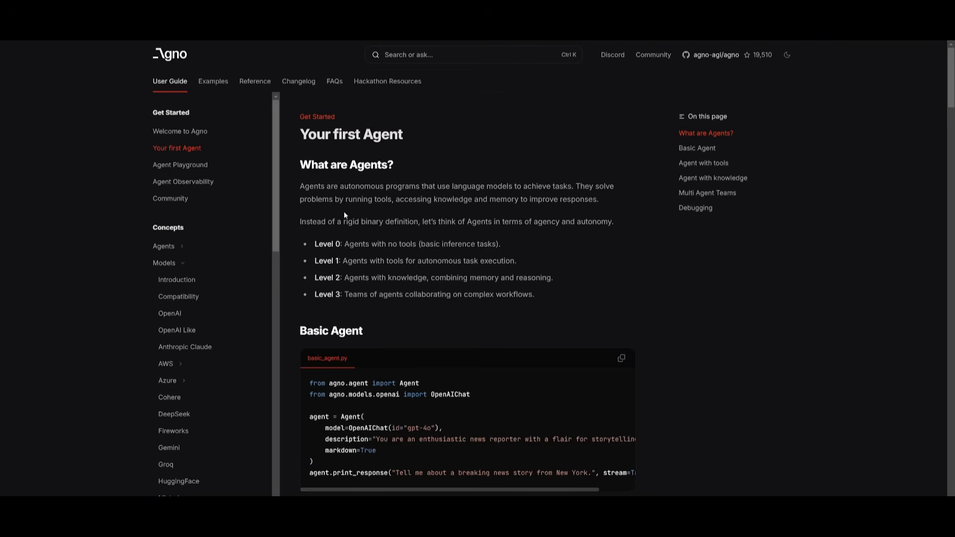
mouse_move(407, 272)
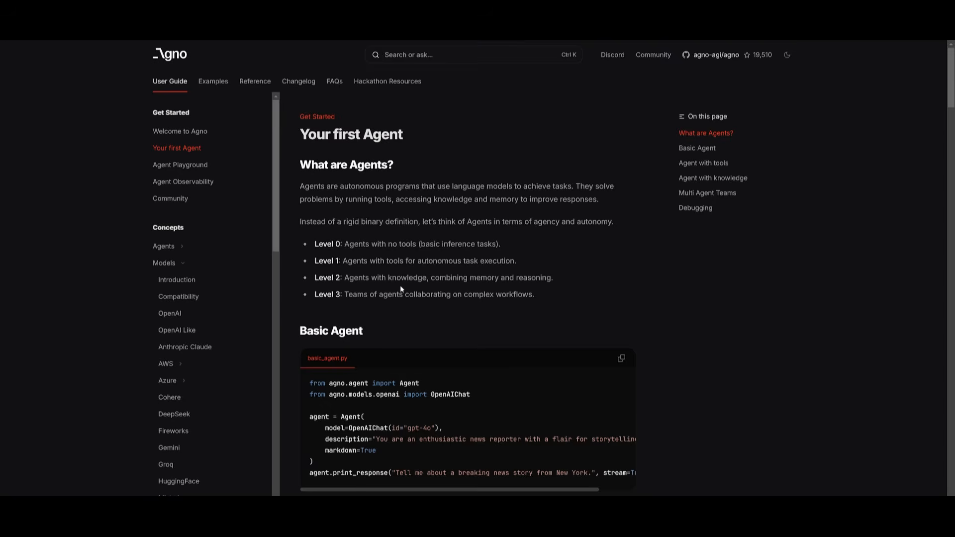
mouse_move(401, 289)
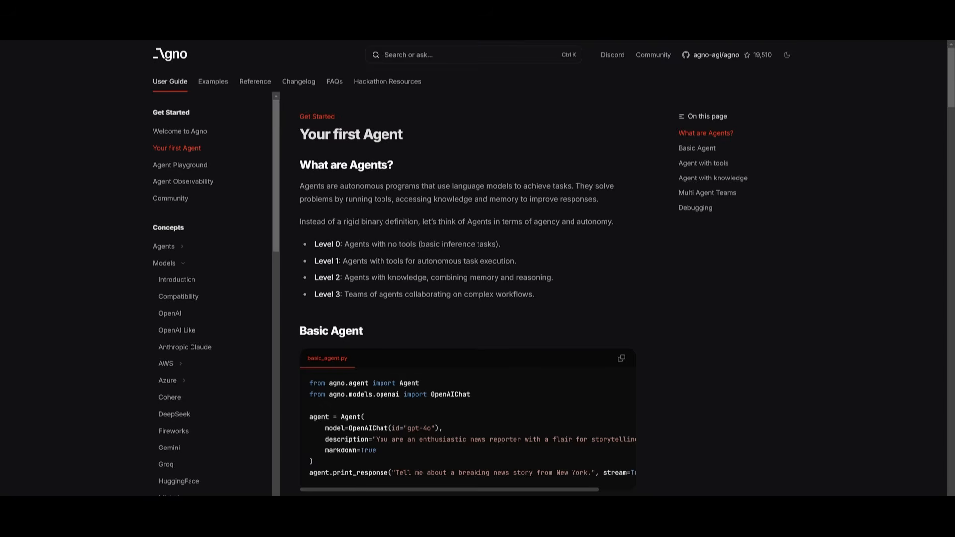
scroll("down", 3)
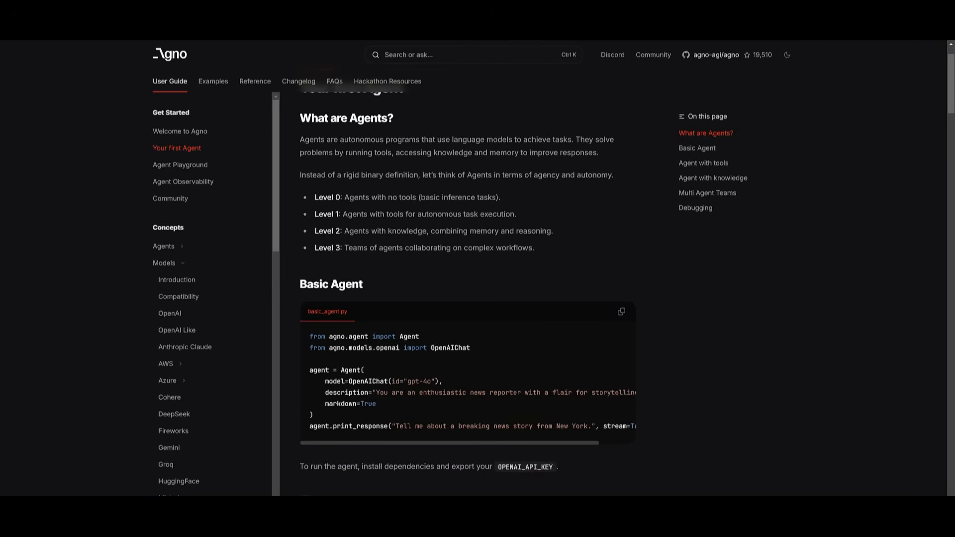
scroll("down", 3)
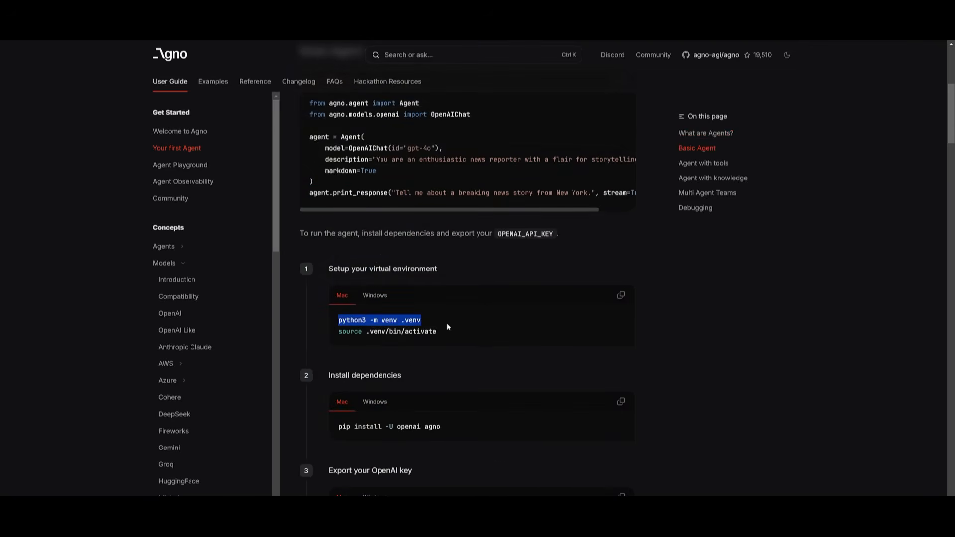
left_click(375, 296)
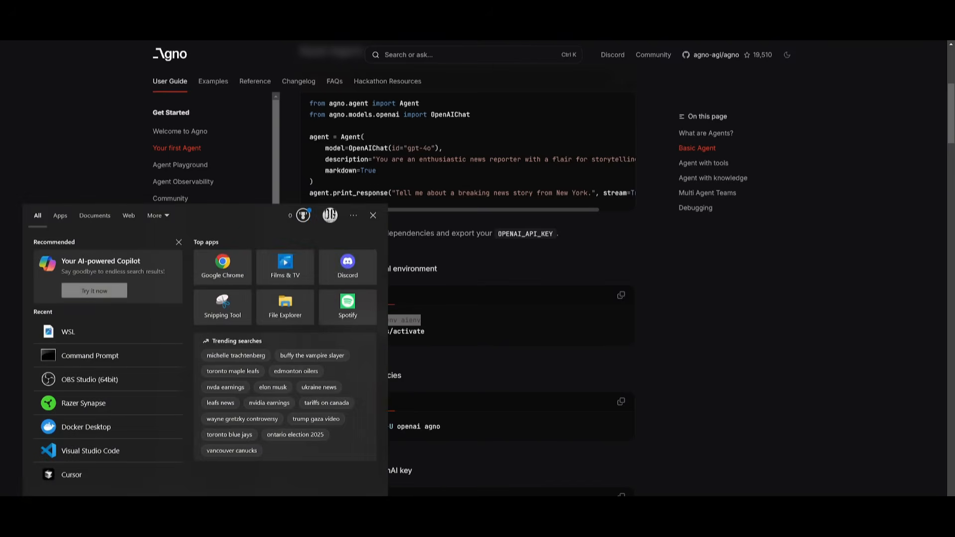
Step: Launch the WSL Ubuntu terminal and create the aienv virtual environment with python3 -m venv
type("wsl")
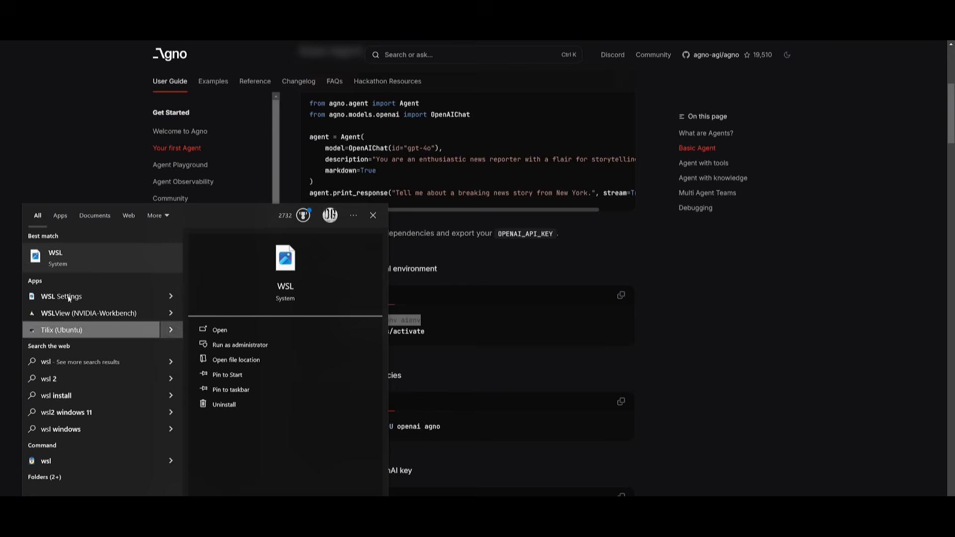
left_click(219, 329)
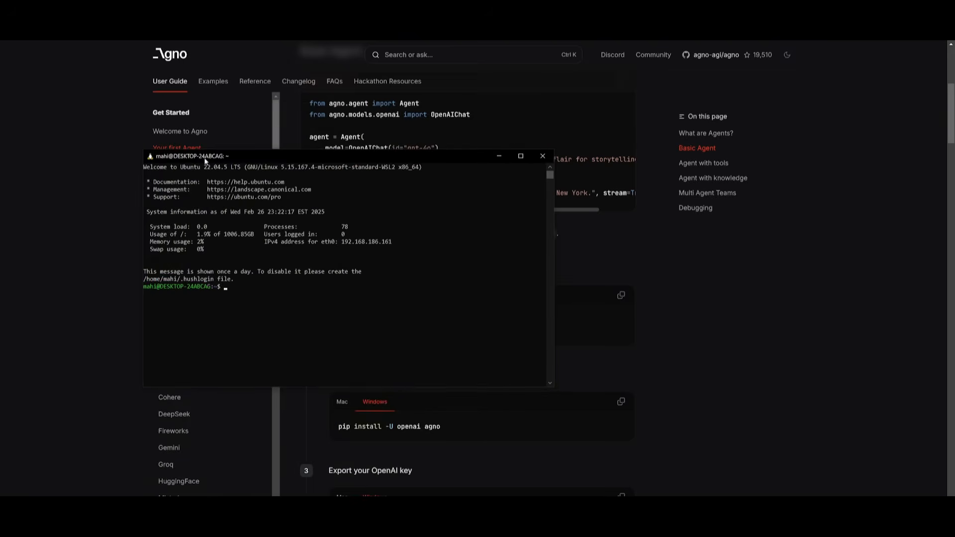
type("python3 -m venv aienv")
type("source aienv/bin/activate")
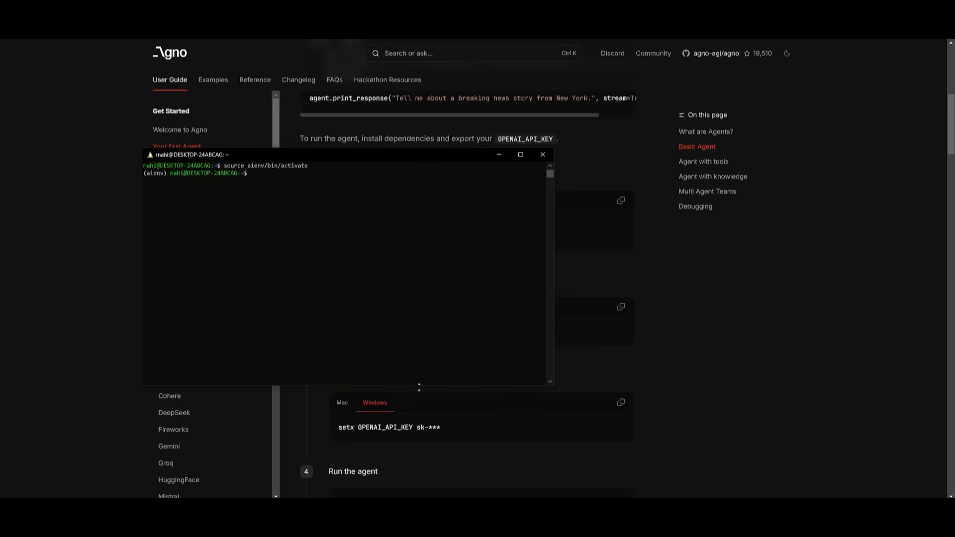
Step: Run pip install -U openai agno in the aienv environment
type("pip install -U openai agno")
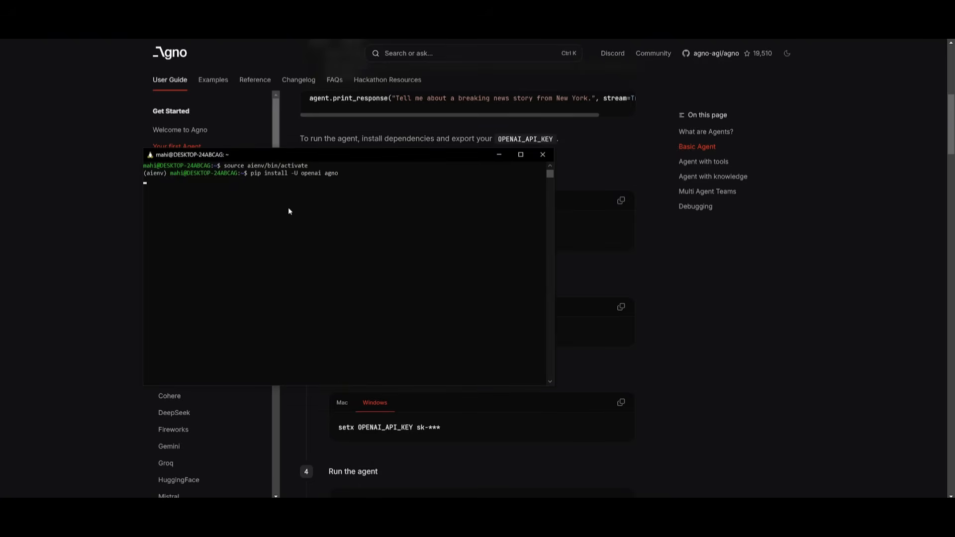
key("Return")
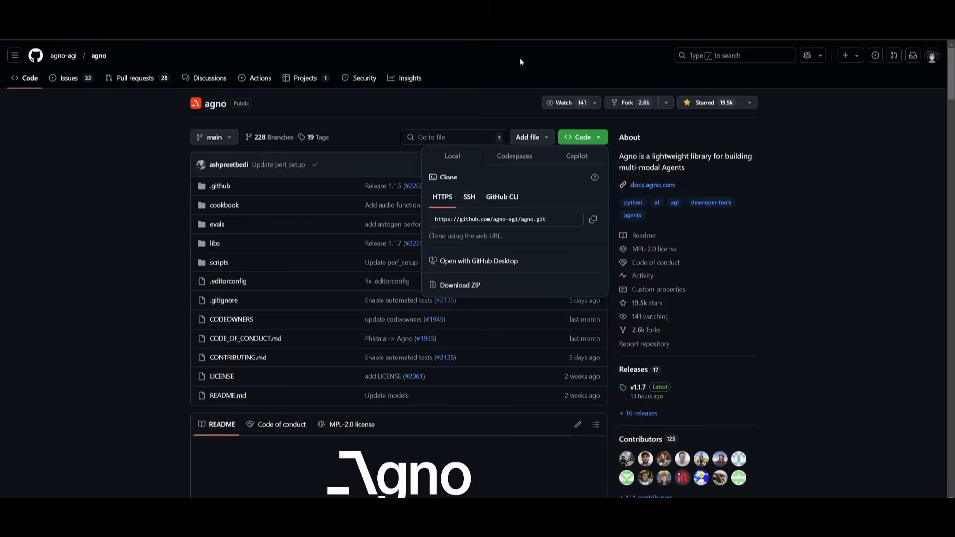
Step: Change into agno's cookbook getting_started folder and run python3 01_basic_agent.py
left_click(652, 185)
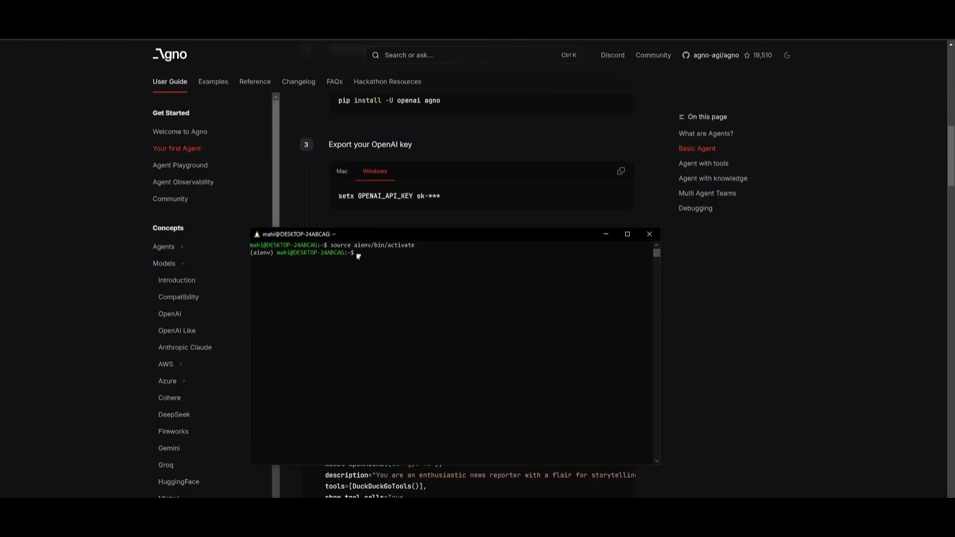
type("cd agno")
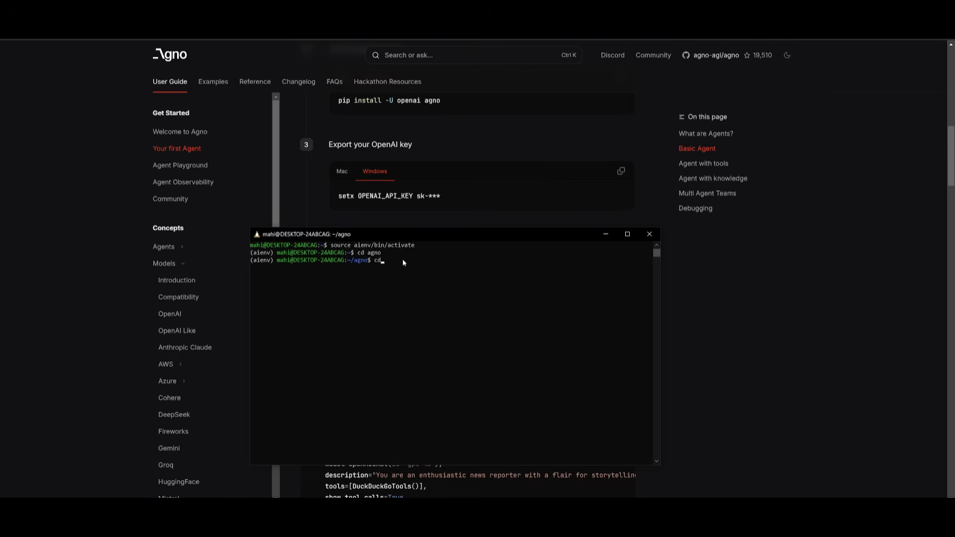
type("cookbook")
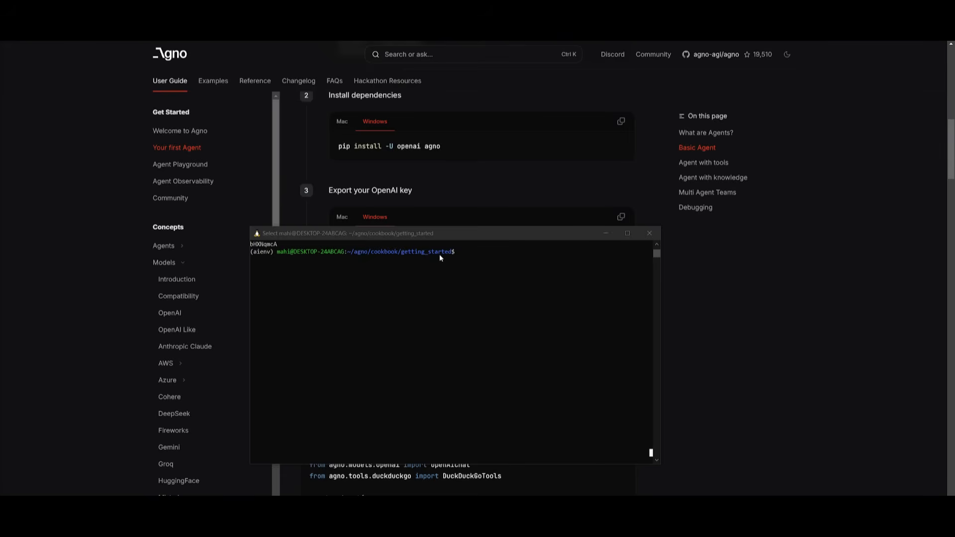
mouse_move(395, 254)
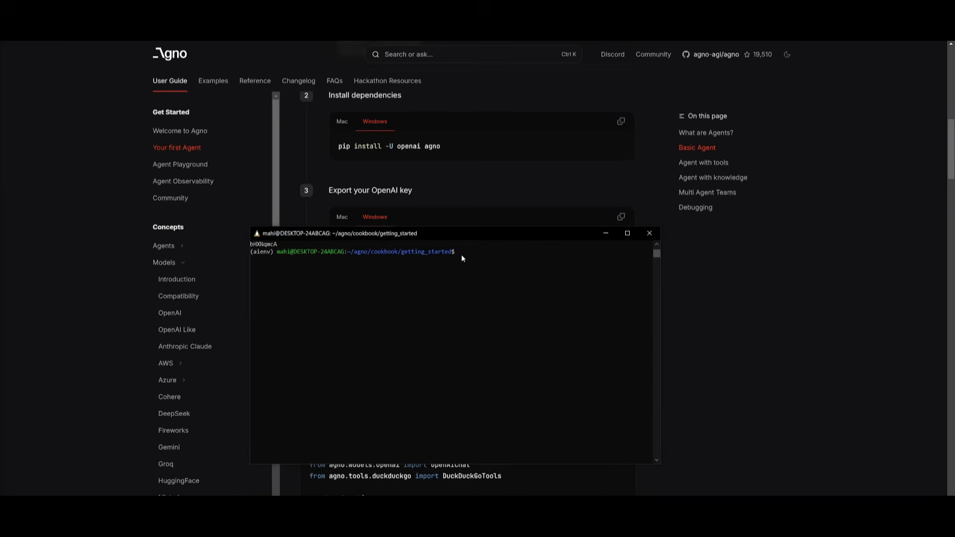
type("python3 01_basic_agent.py")
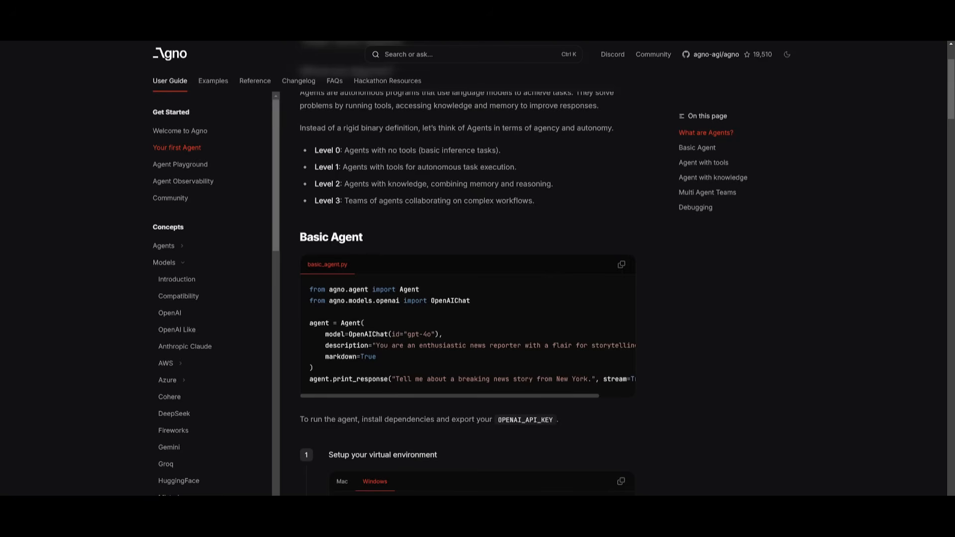
Step: Review 01_basic_agent.py's Agent code in VS Code, then reach the docs' Run the agent step
left_click_drag(482, 379, 531, 379)
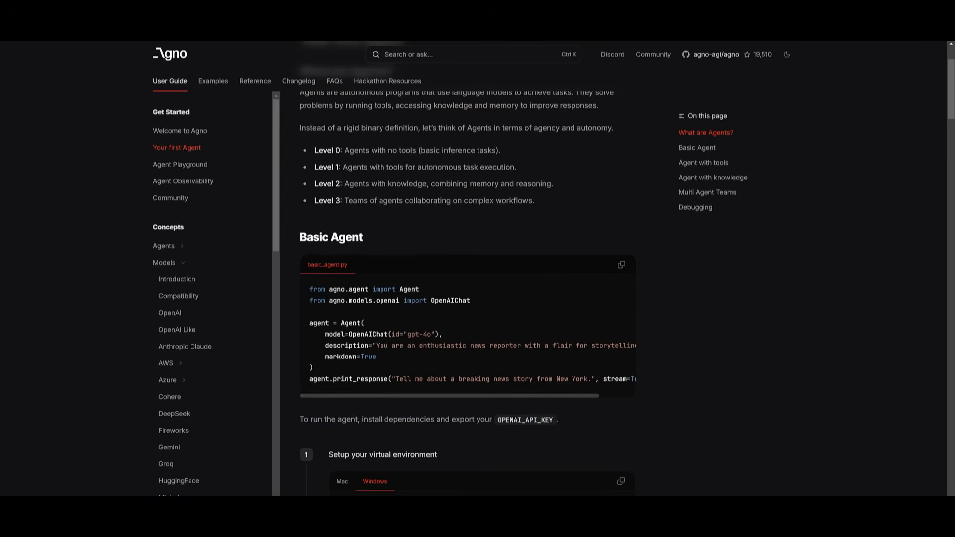
mouse_move(555, 463)
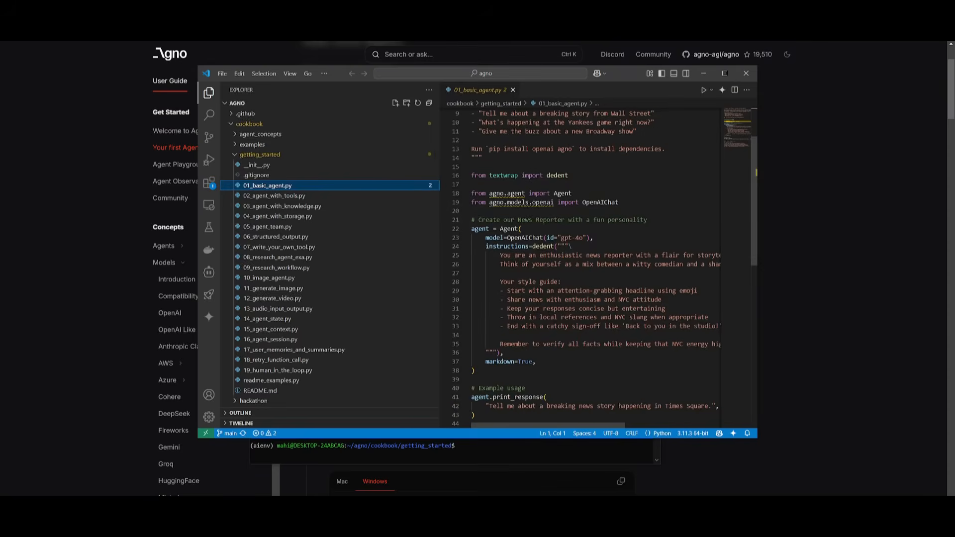
scroll("down", 3)
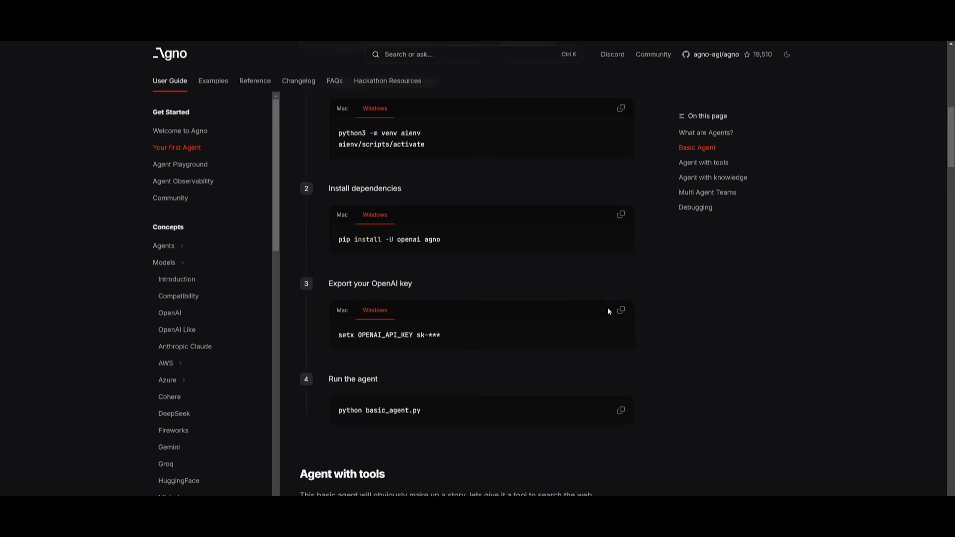
Step: Install duckduckgo-search and run the tools agent to fetch a live Times Square news story
scroll("down", 3)
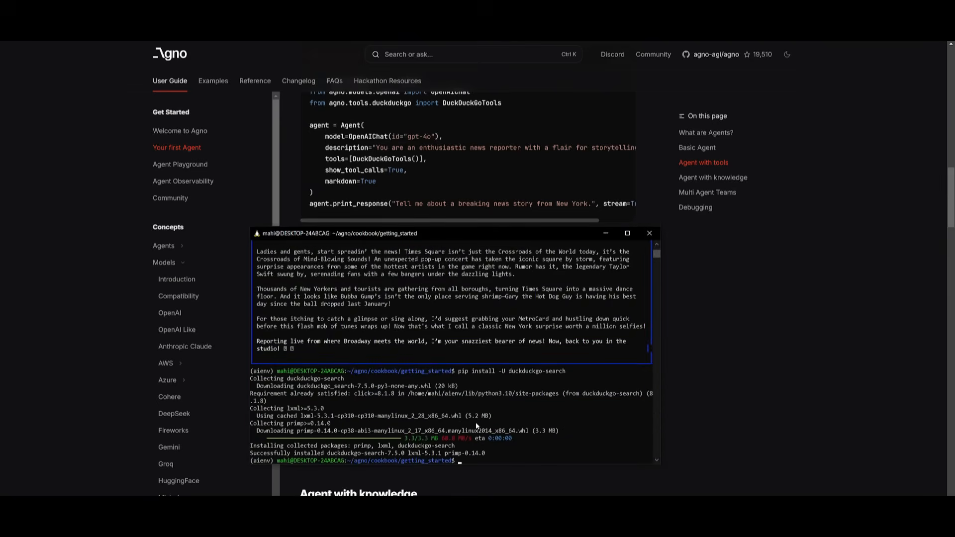
left_click(648, 233)
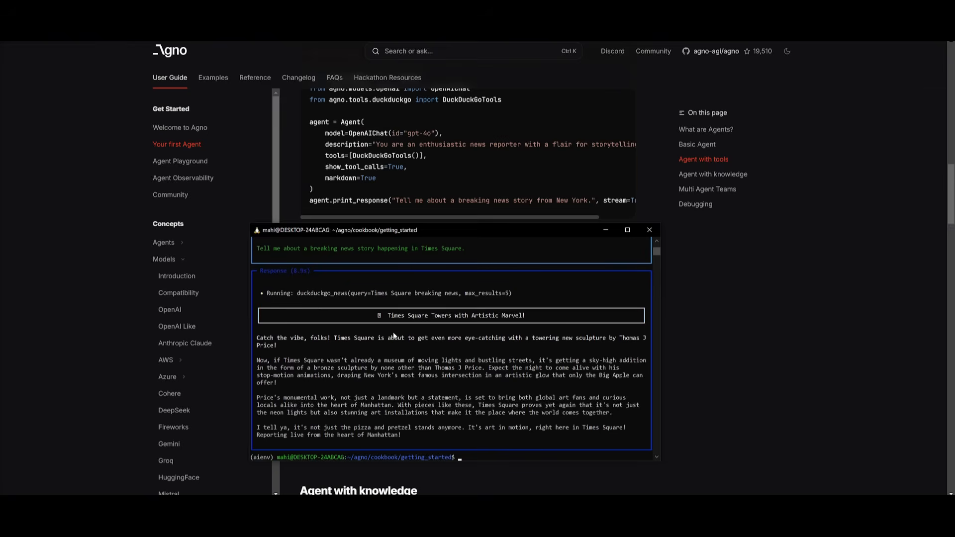
mouse_move(289, 369)
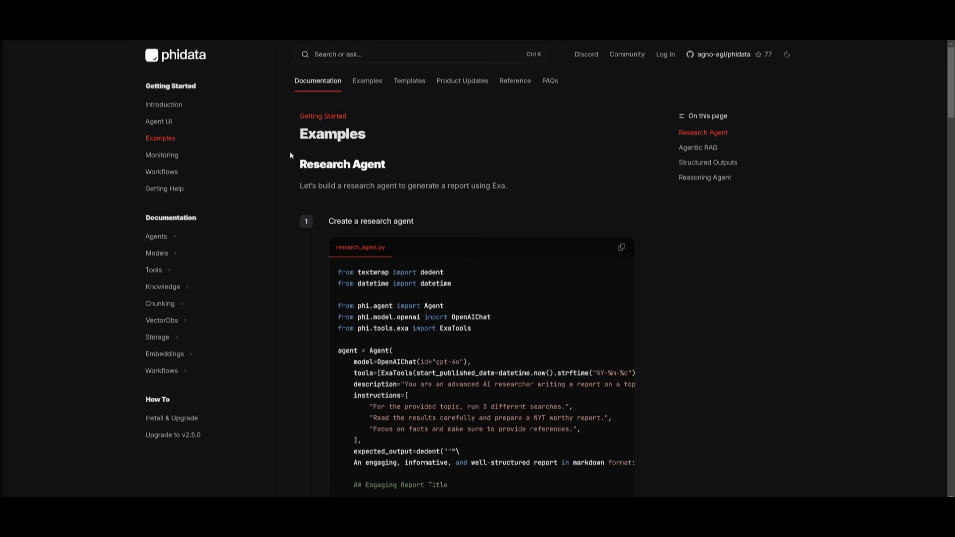
Step: Move down the Examples page past Research Agent to the Agentic RAG example and its run instructions
scroll("down", 3)
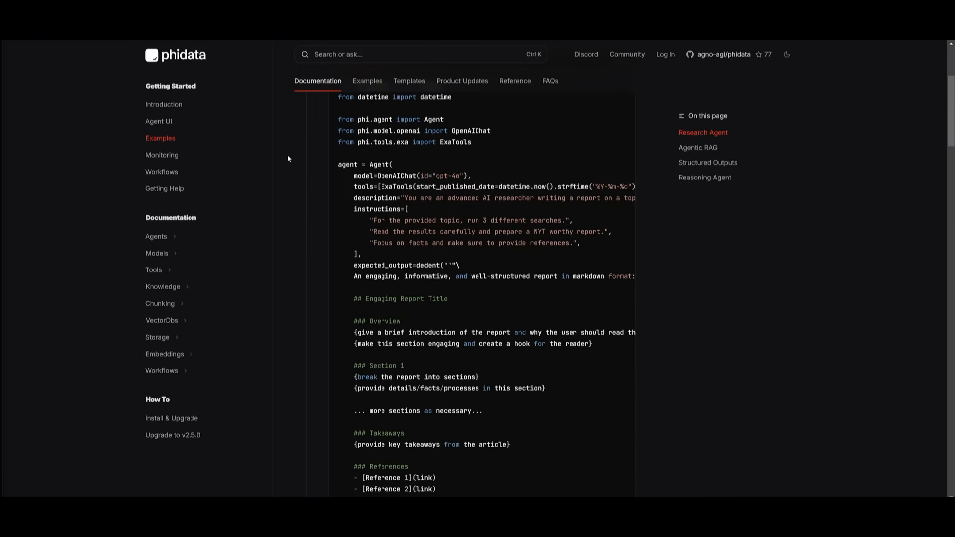
scroll("down", 3)
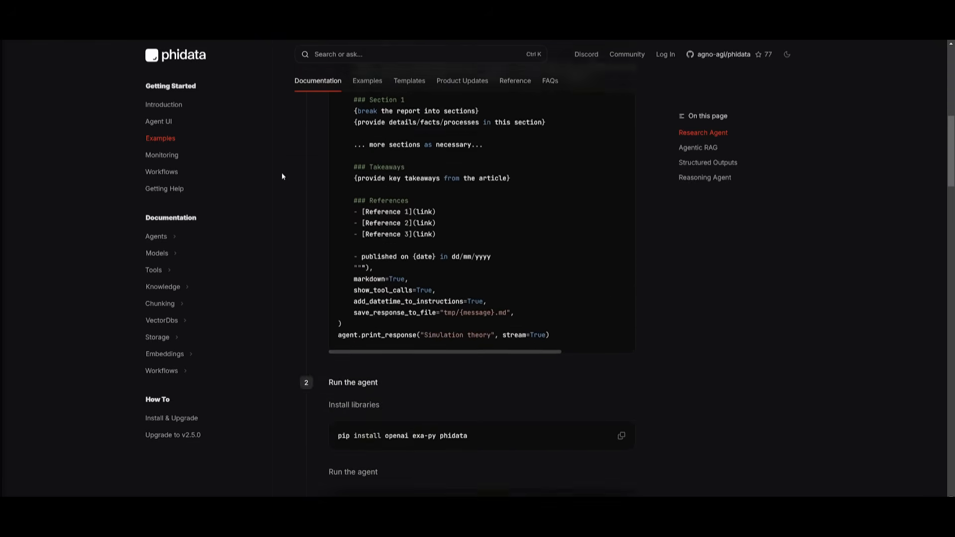
scroll("down", 3)
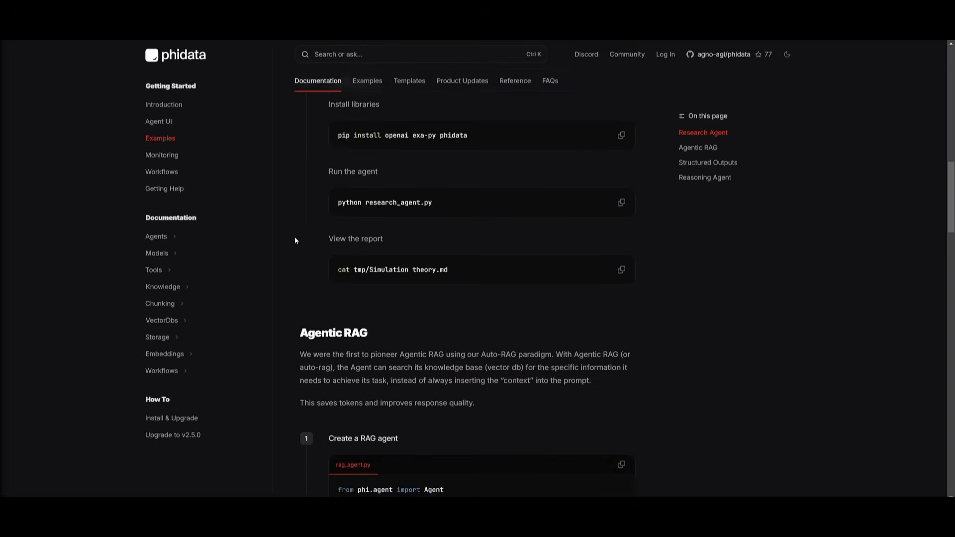
scroll("down", 3)
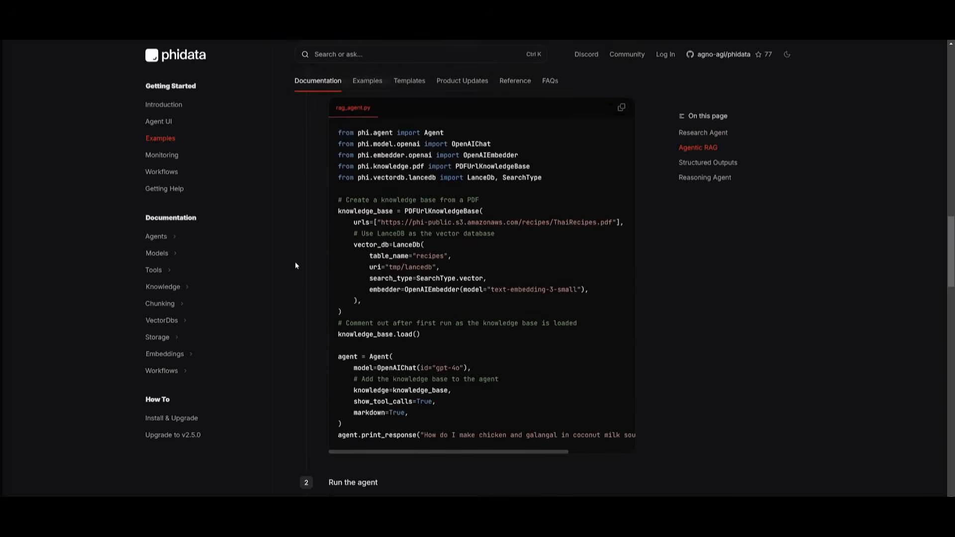
scroll("down", 3)
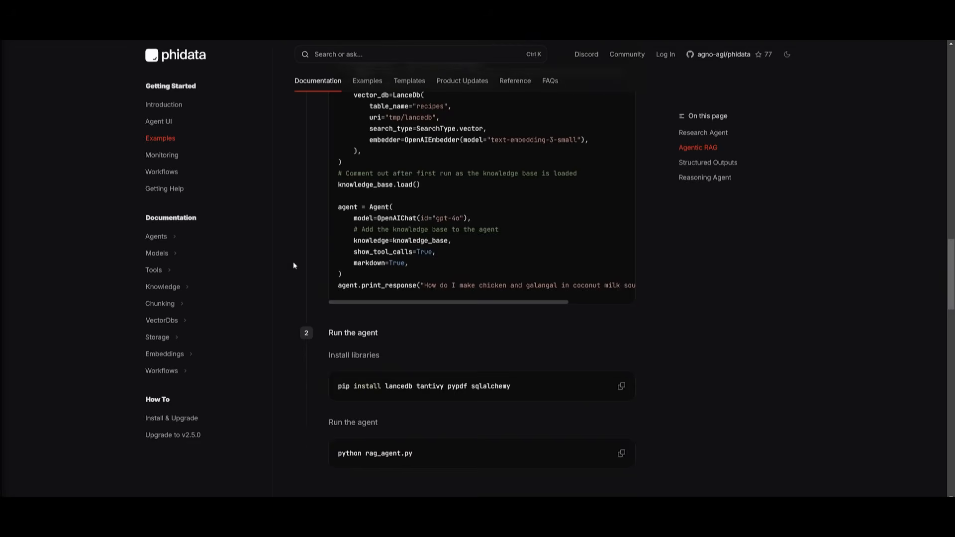
scroll("down", 3)
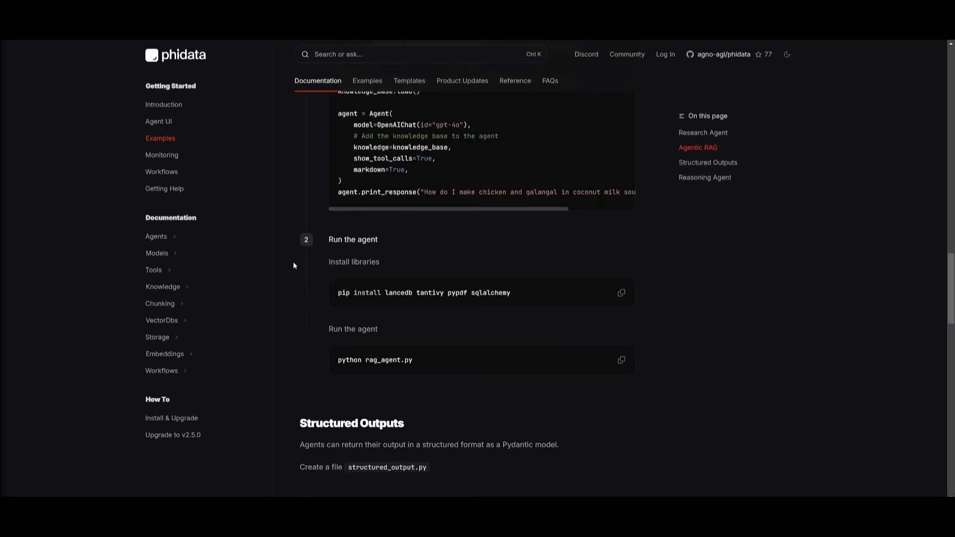
scroll("down", 3)
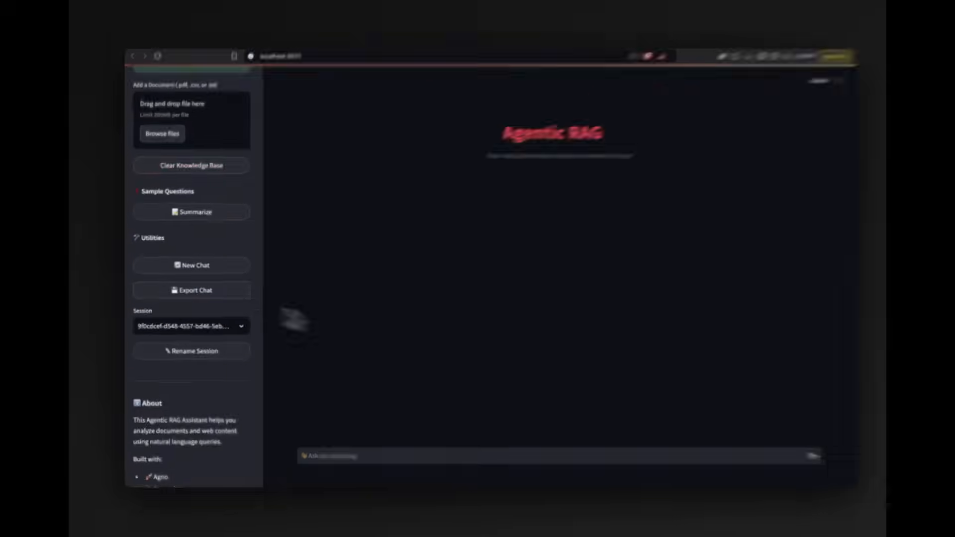
Step: Ask the Summarize sample question, then upload DeepSeek_R1.pdf into the knowledge base
left_click(191, 211)
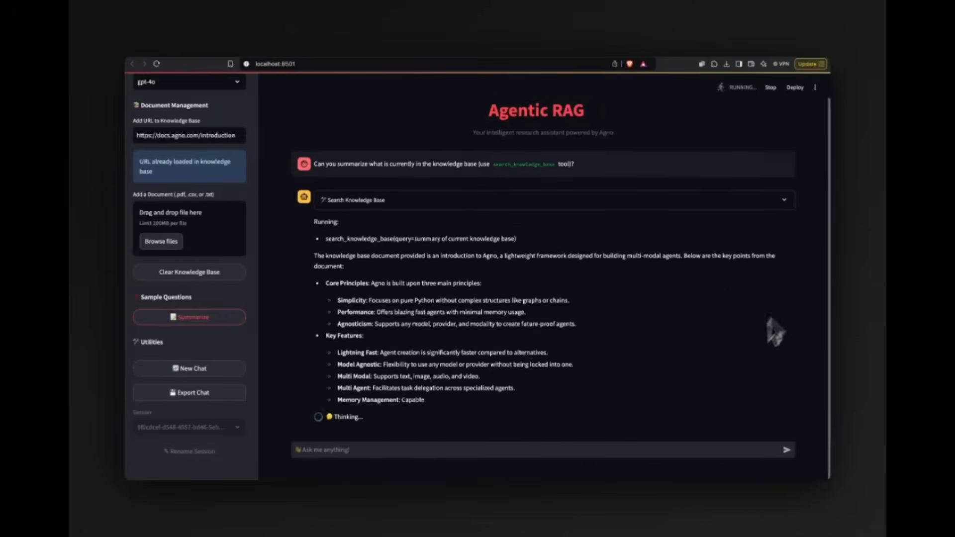
scroll("down", 3)
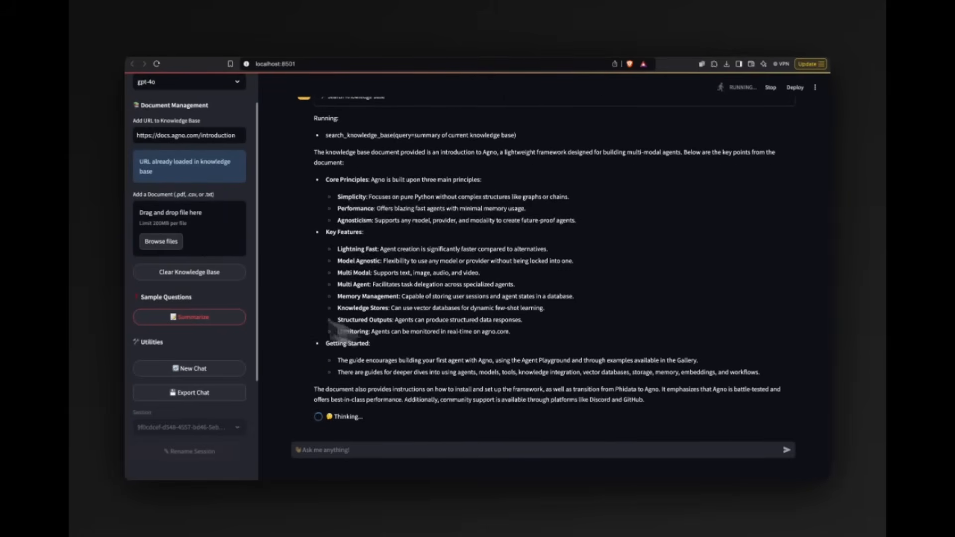
mouse_move(189, 219)
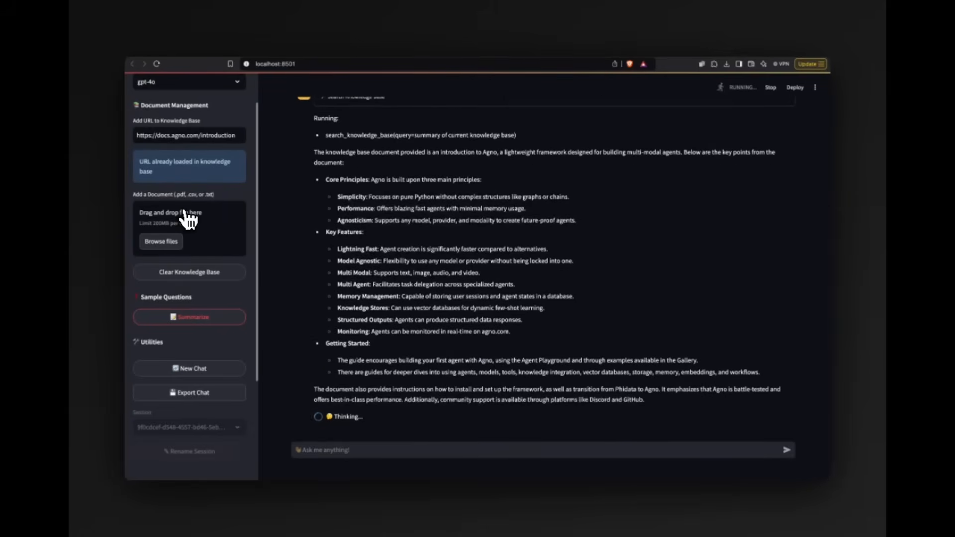
left_click(161, 241)
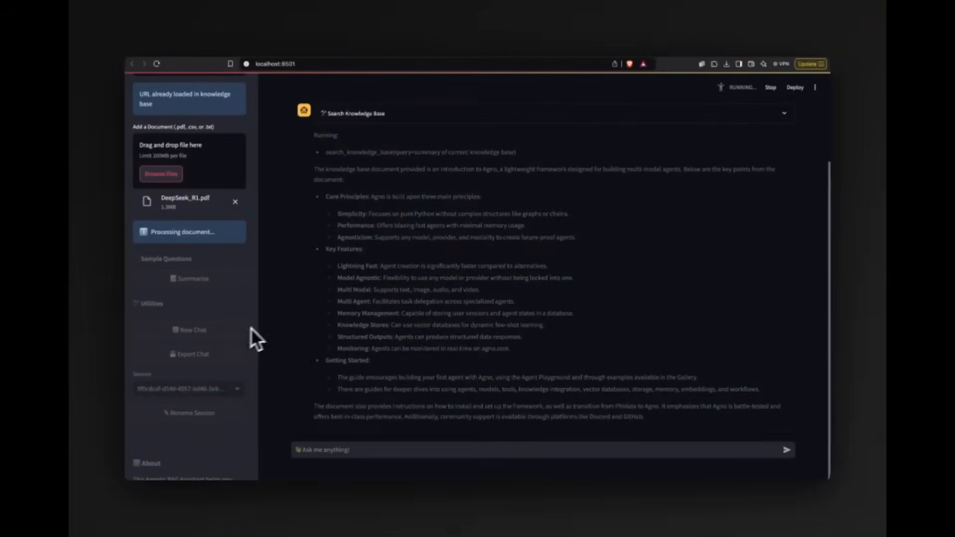
mouse_move(489, 290)
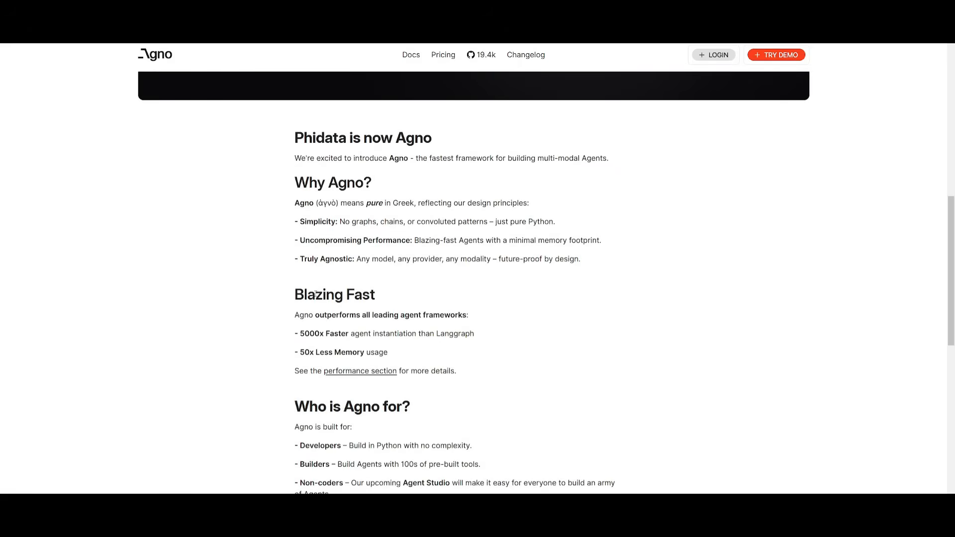
mouse_move(425, 312)
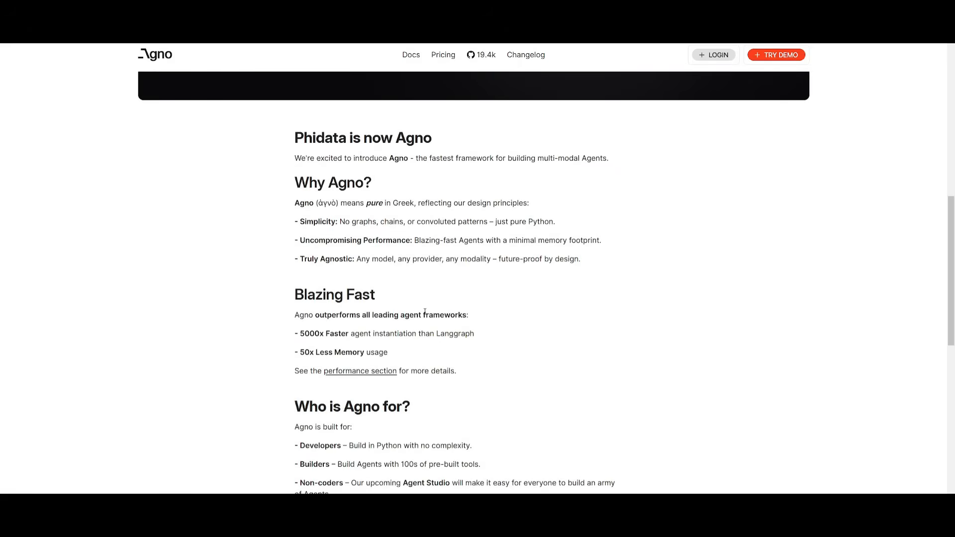
Step: Move up through Why Agno? and Blazing Fast to the phidata-to-Agno banner image
scroll("up", 3)
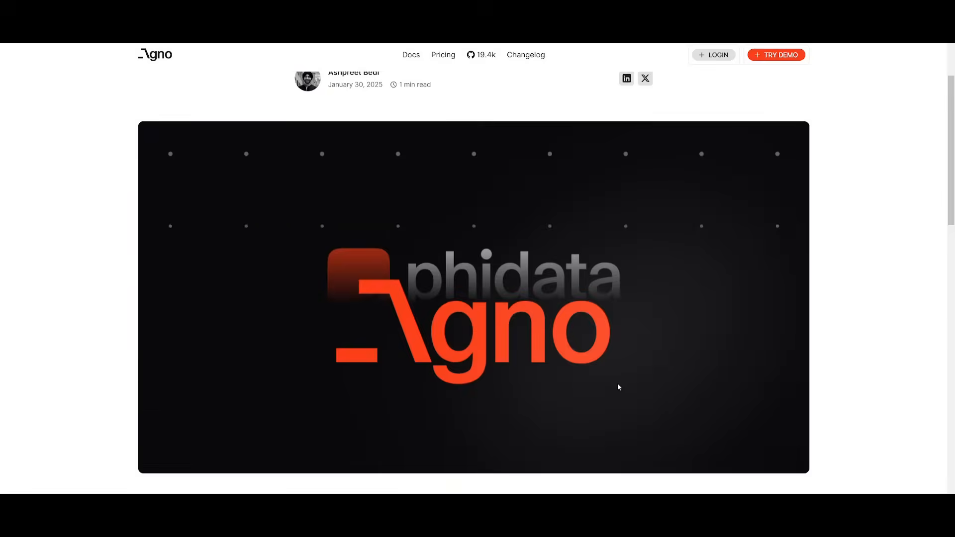
scroll("up", 3)
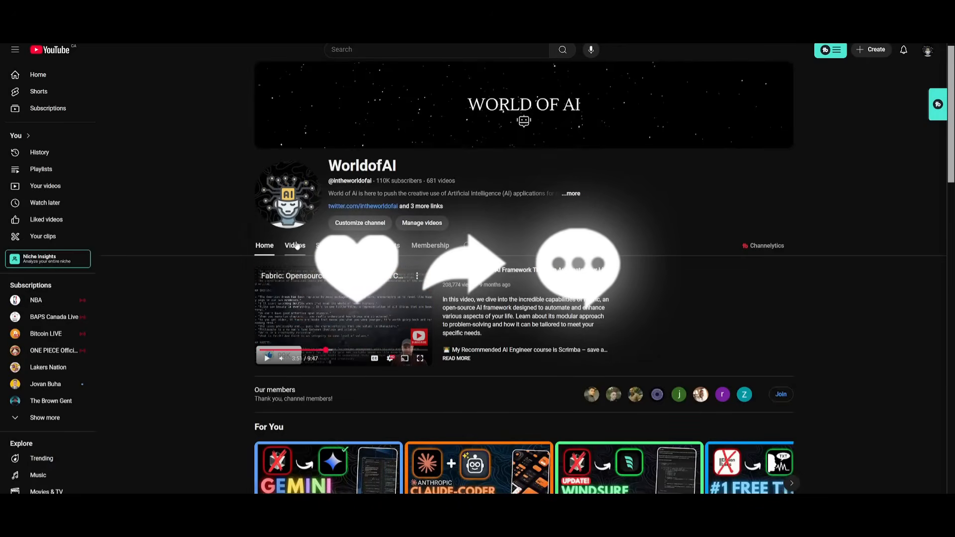
Step: Show the WorldofAI channel's Videos list and browse its back catalog of AI coding videos
left_click(295, 246)
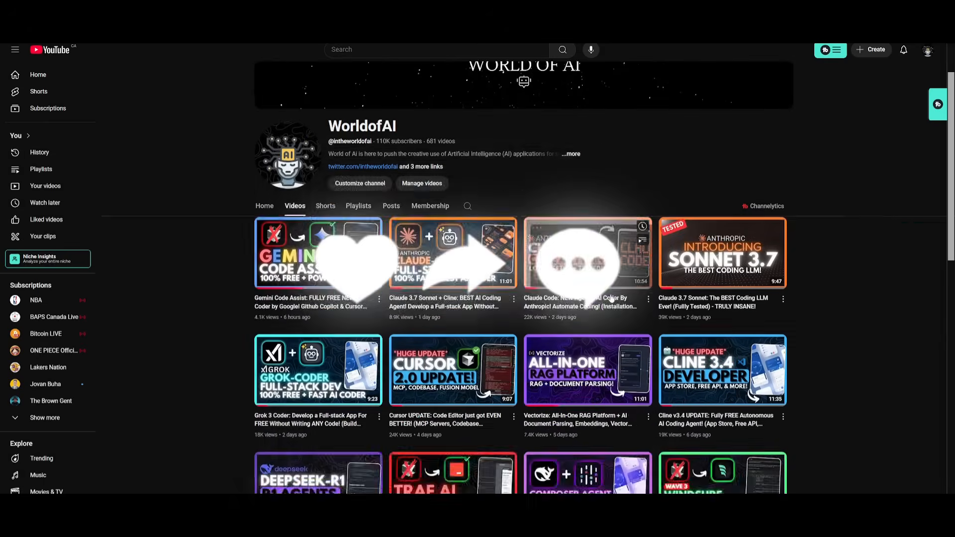
scroll("down", 3)
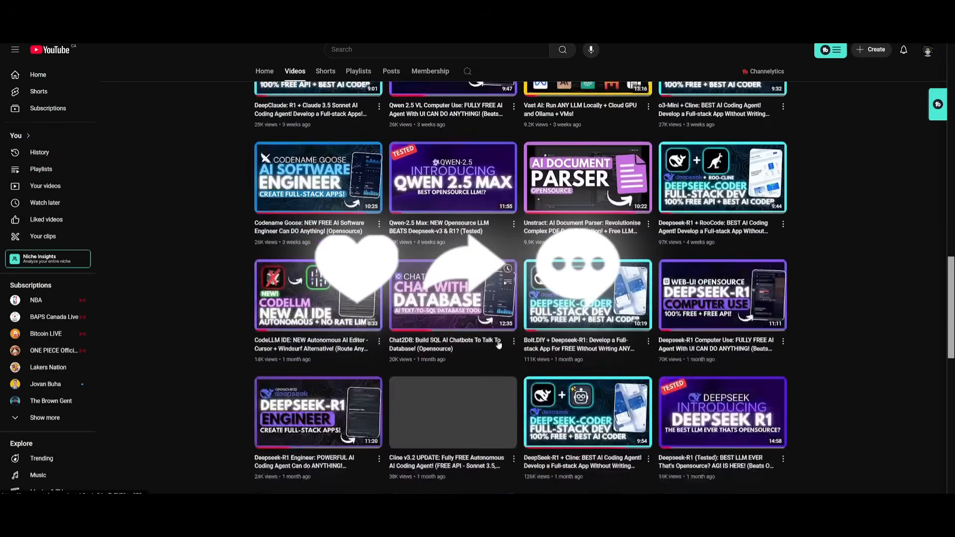
scroll("down", 3)
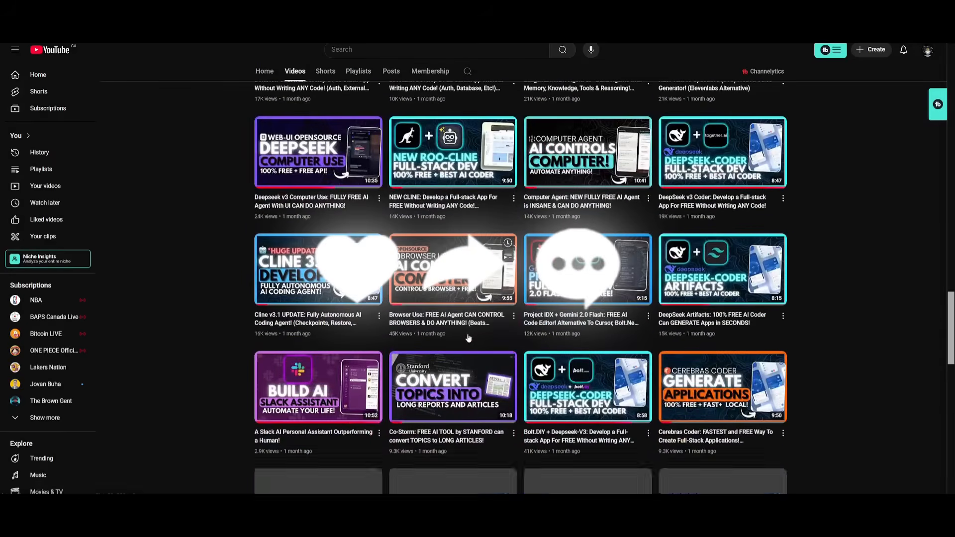
scroll("down", 3)
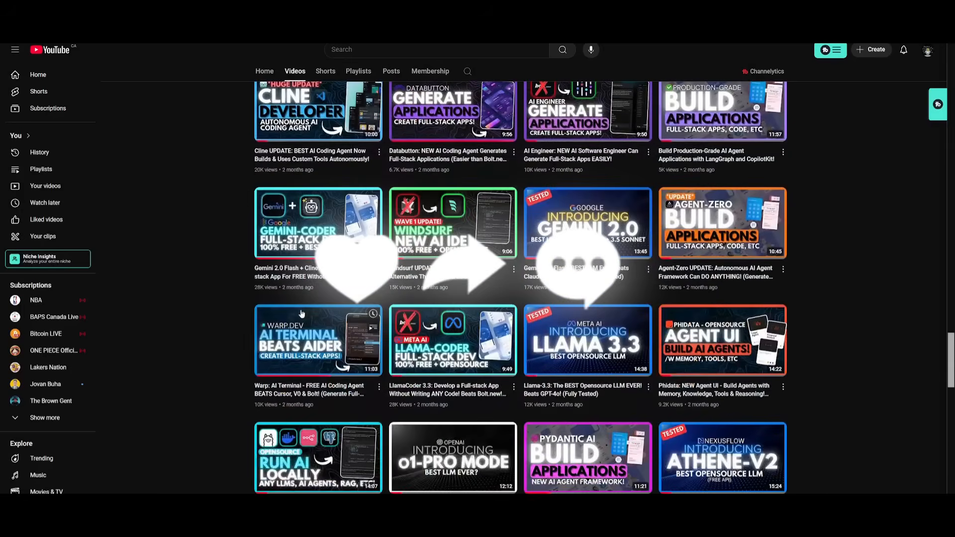